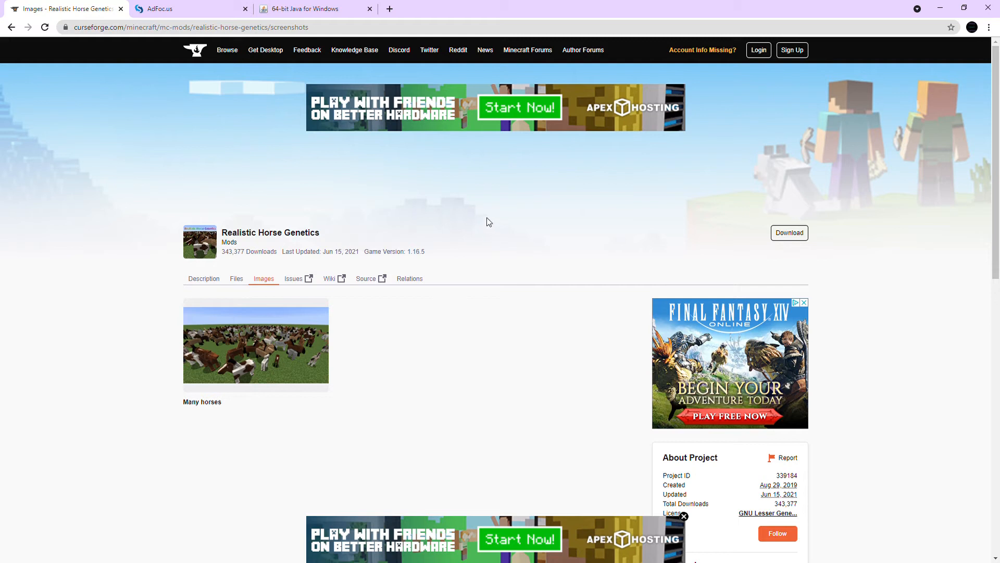
{"action": "mouse_move", "coordinate": [370, 202]}
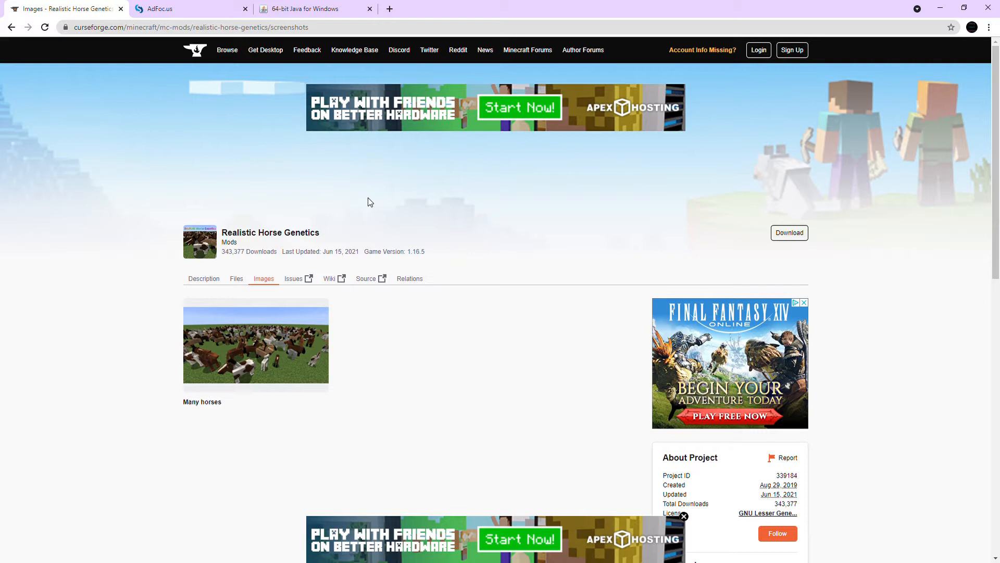
{"action": "mouse_move", "coordinate": [290, 6]}
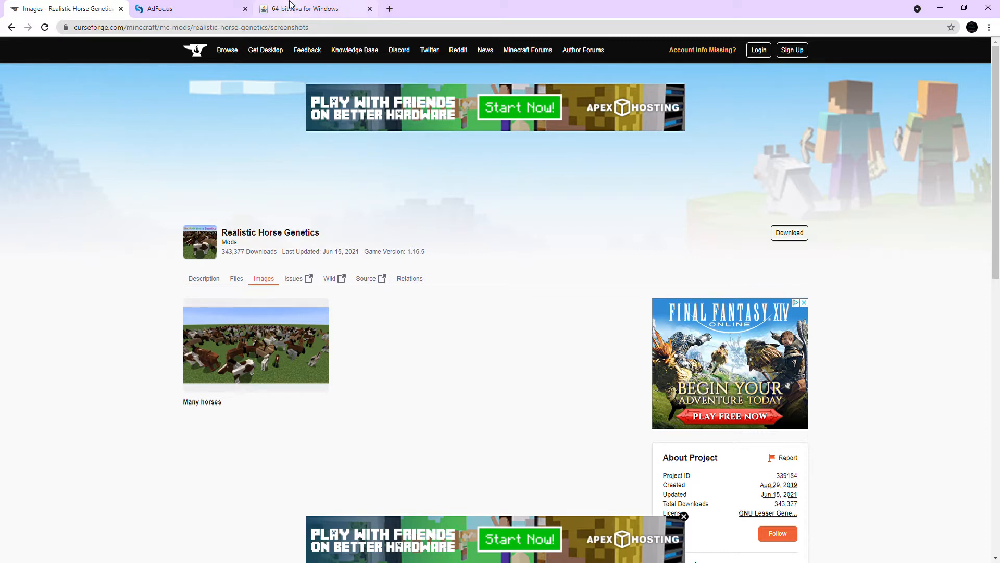
Accept the licence on java.com and start the 64-bit Java for Windows download.
{"action": "left_click", "coordinate": [313, 8]}
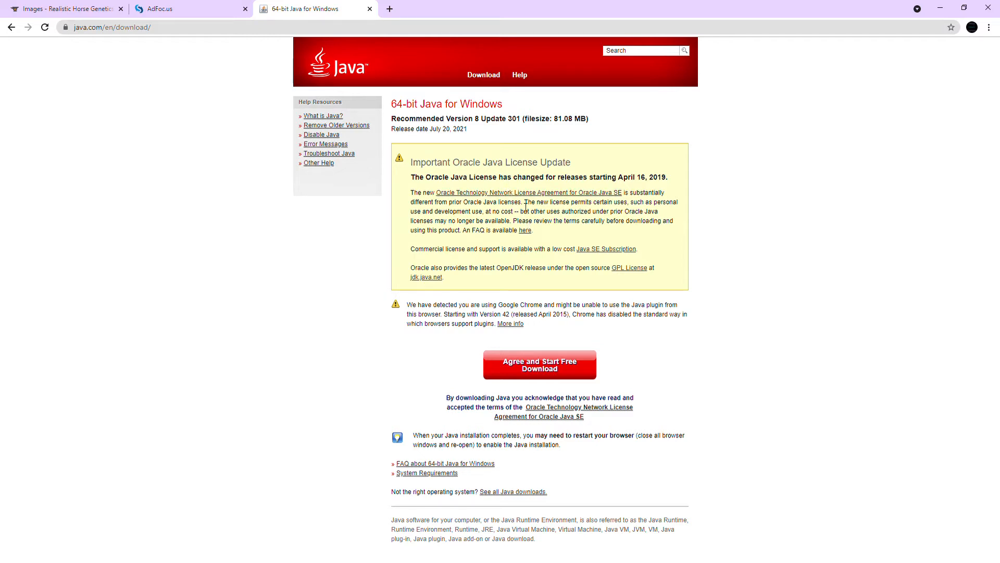
{"action": "mouse_move", "coordinate": [575, 49]}
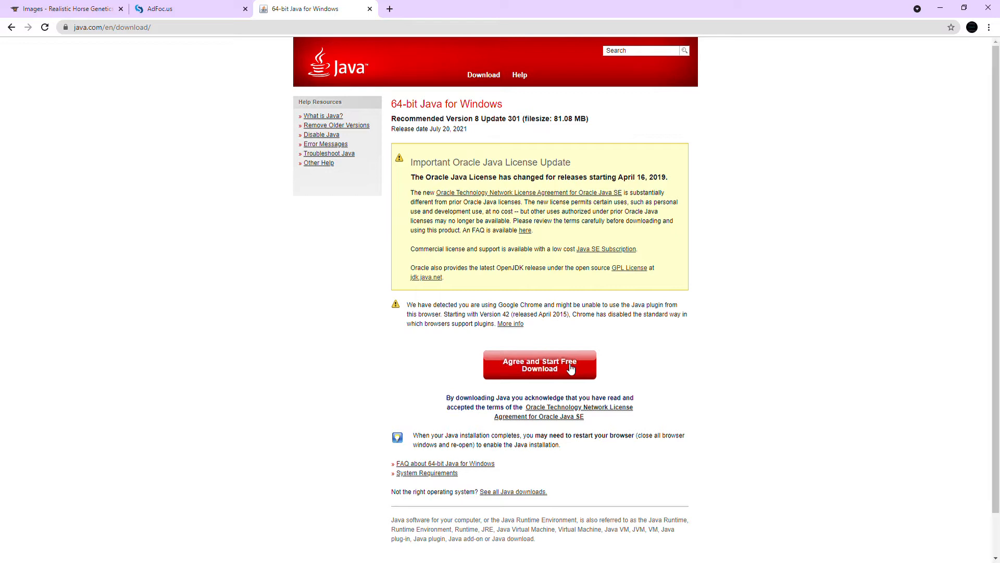
{"action": "left_click", "coordinate": [538, 364]}
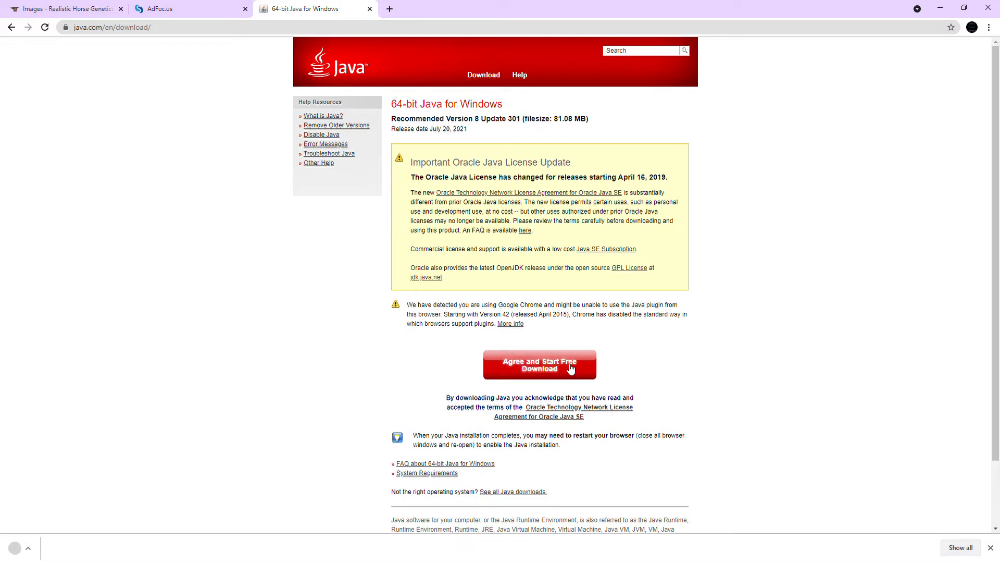
{"action": "left_click", "coordinate": [538, 364]}
{"action": "type", "text": "fio"}
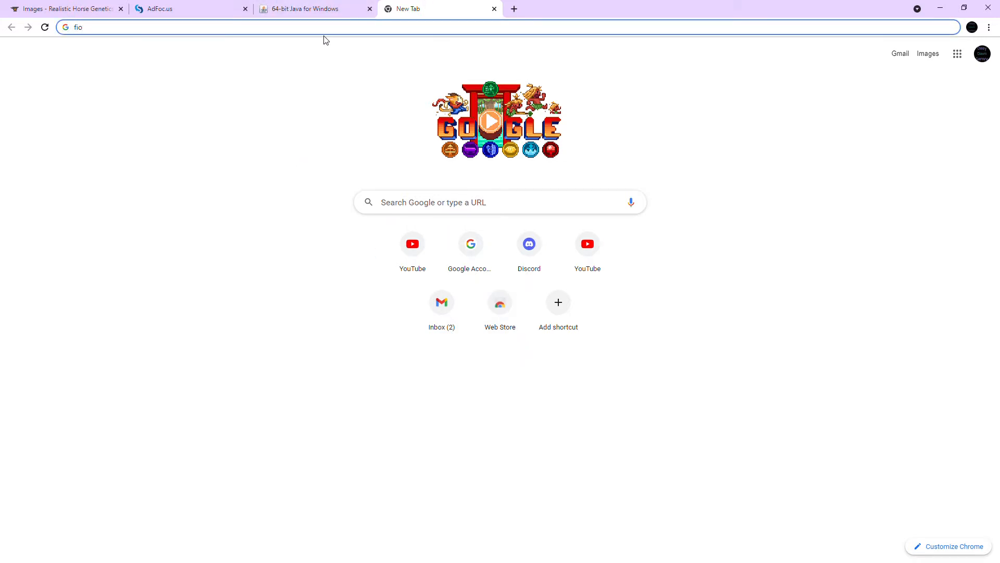
Search 'forge', reach files.minecraftforge.net and request the latest 1.16.5 installer.
{"action": "type", "text": "forge"}
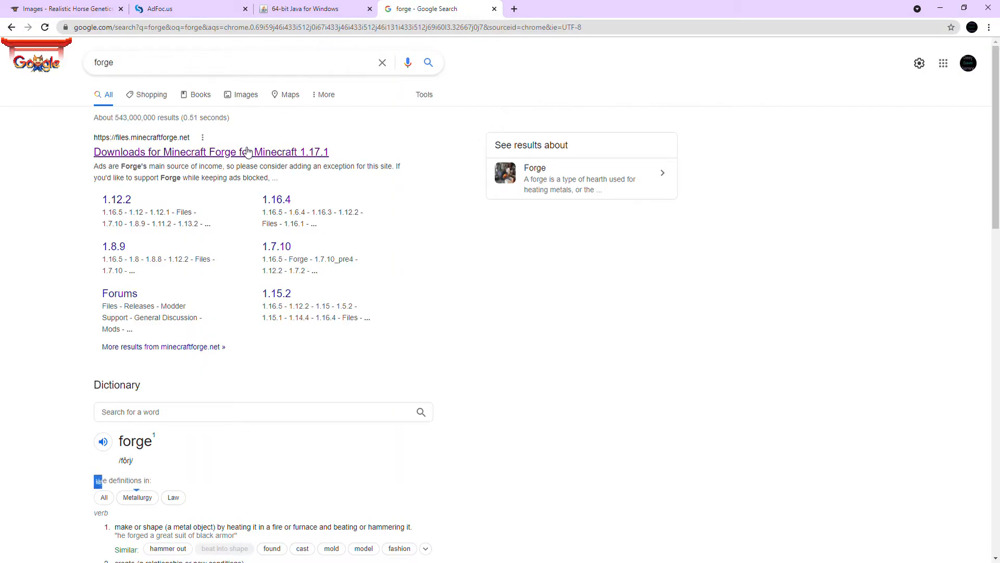
{"action": "left_click", "coordinate": [211, 151]}
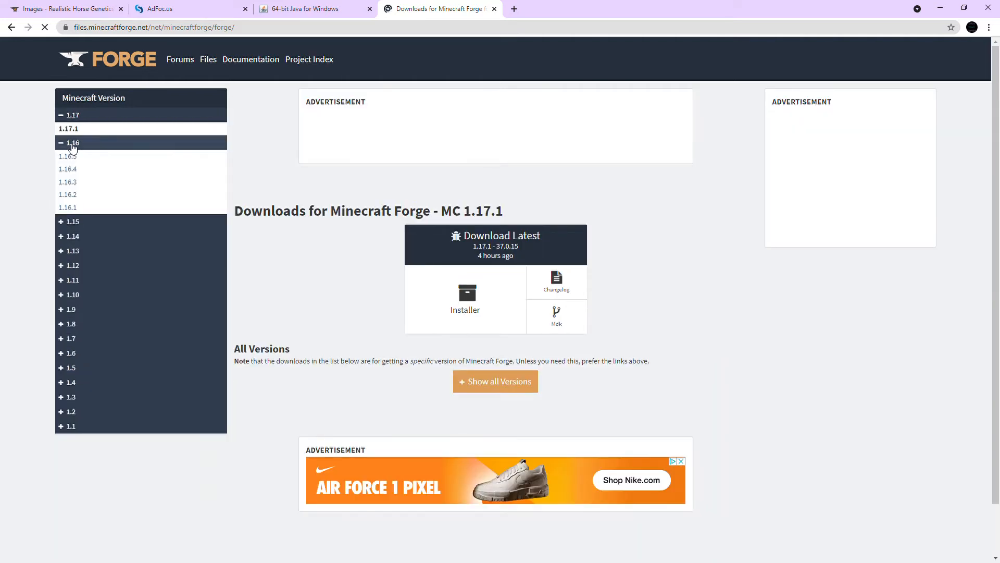
{"action": "left_click", "coordinate": [69, 158]}
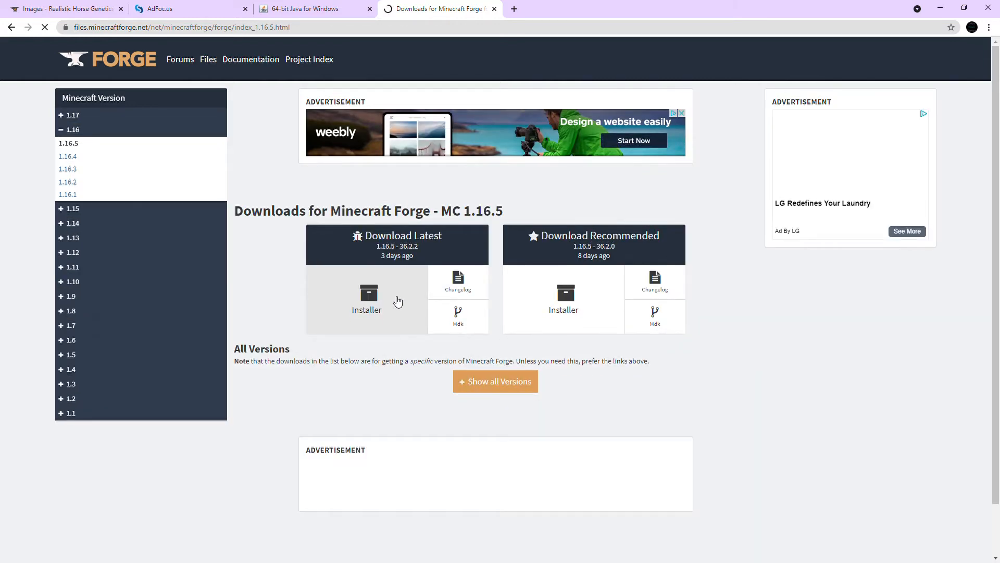
{"action": "left_click", "coordinate": [367, 301]}
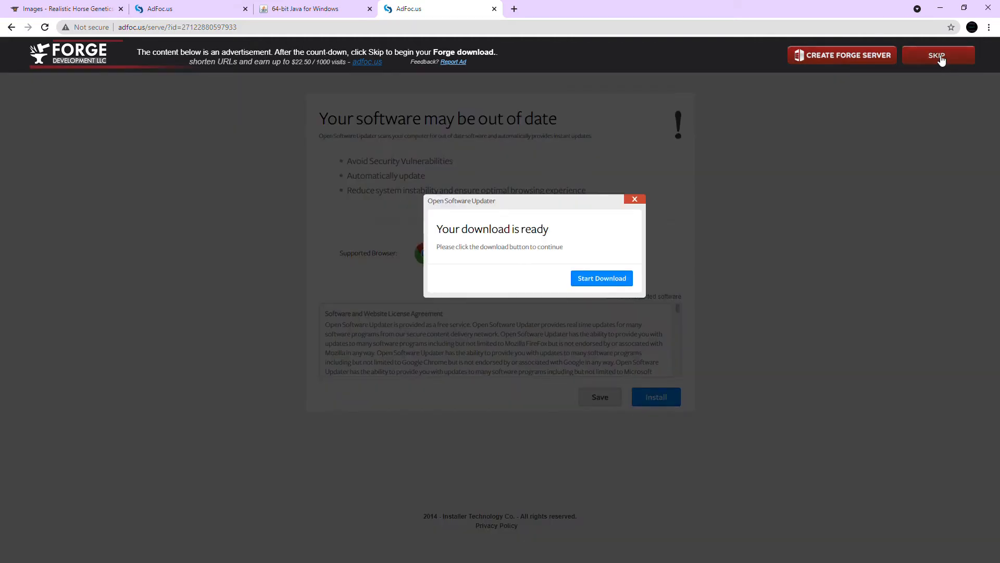
Skip the AdFoc.us advert, dismiss the updater popup and keep the Forge 1.16.5 jar.
{"action": "left_click", "coordinate": [600, 277]}
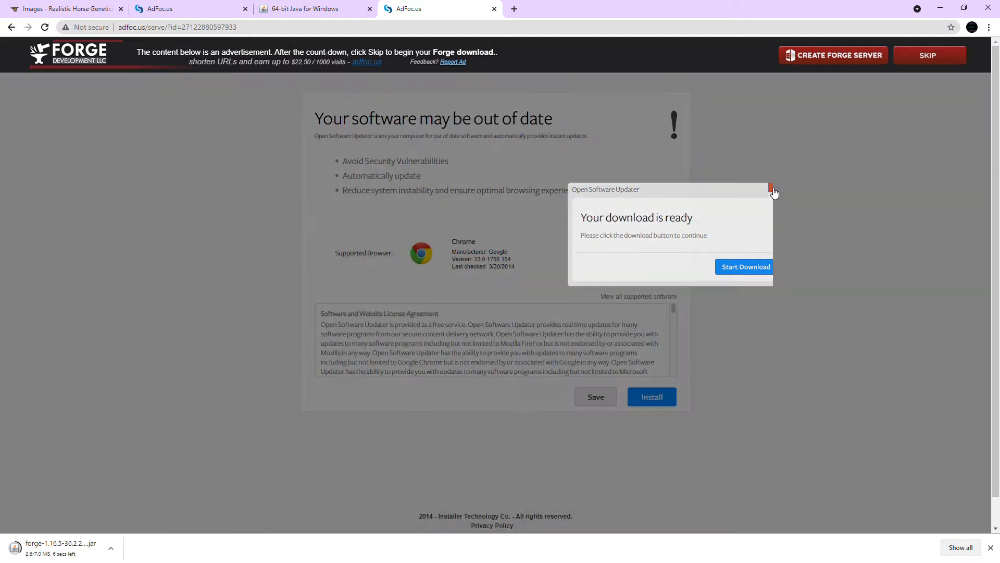
{"action": "left_click", "coordinate": [771, 190]}
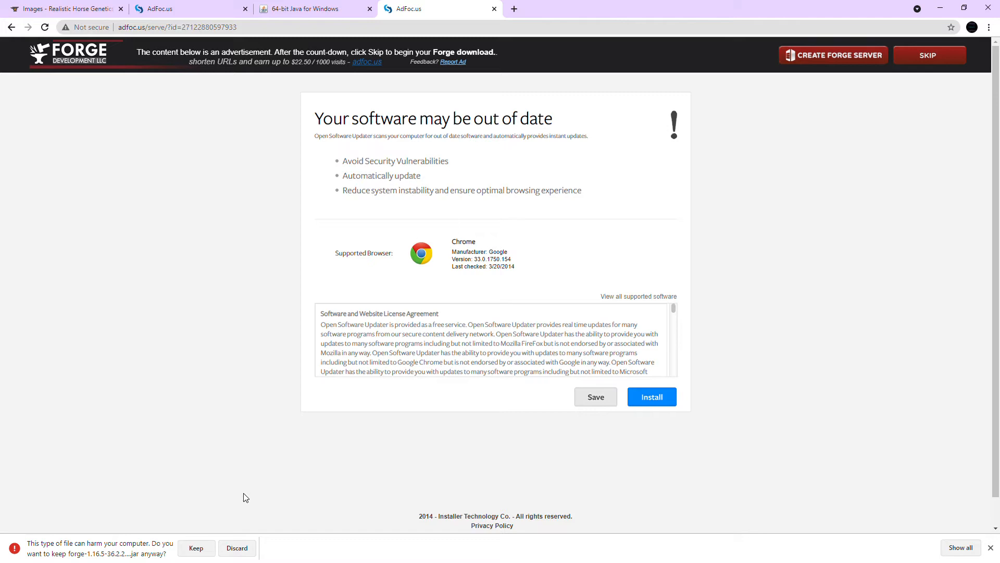
{"action": "mouse_move", "coordinate": [213, 535]}
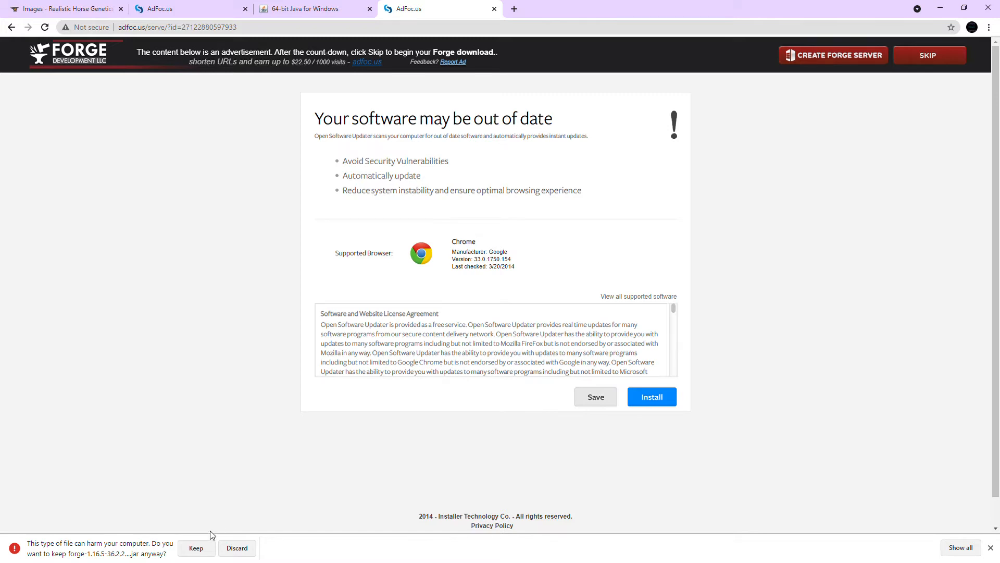
{"action": "mouse_move", "coordinate": [306, 469]}
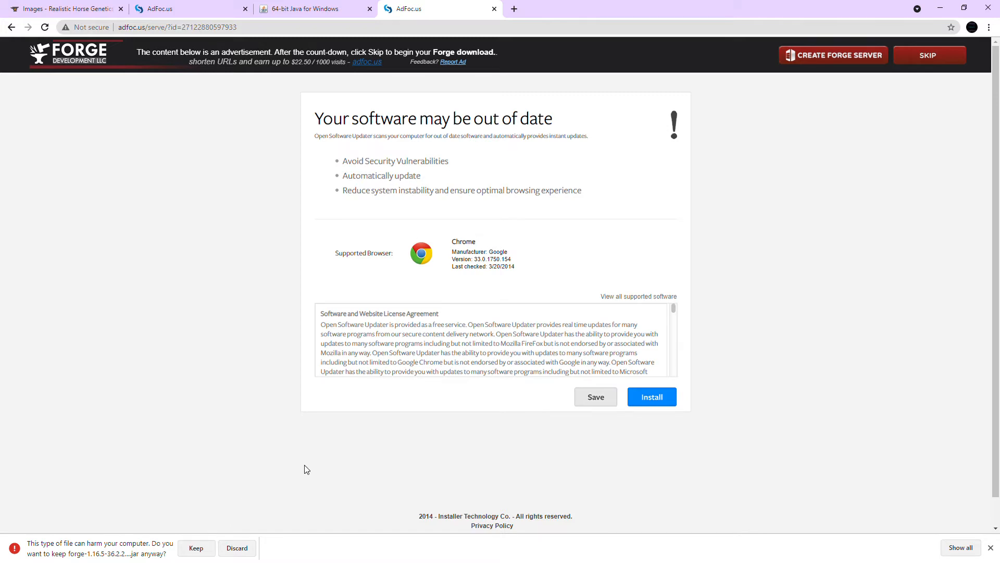
{"action": "left_click", "coordinate": [196, 548]}
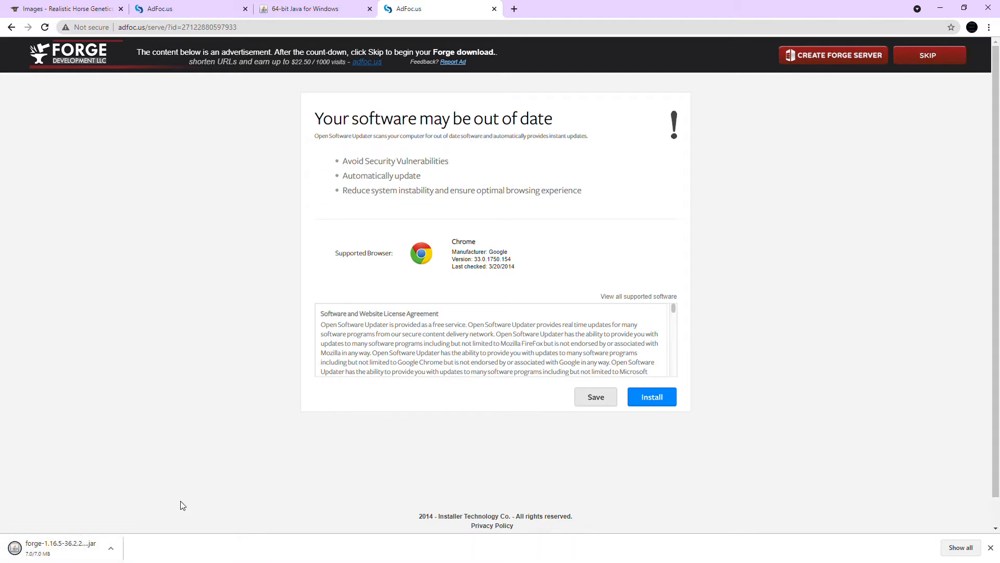
{"action": "mouse_move", "coordinate": [606, 181]}
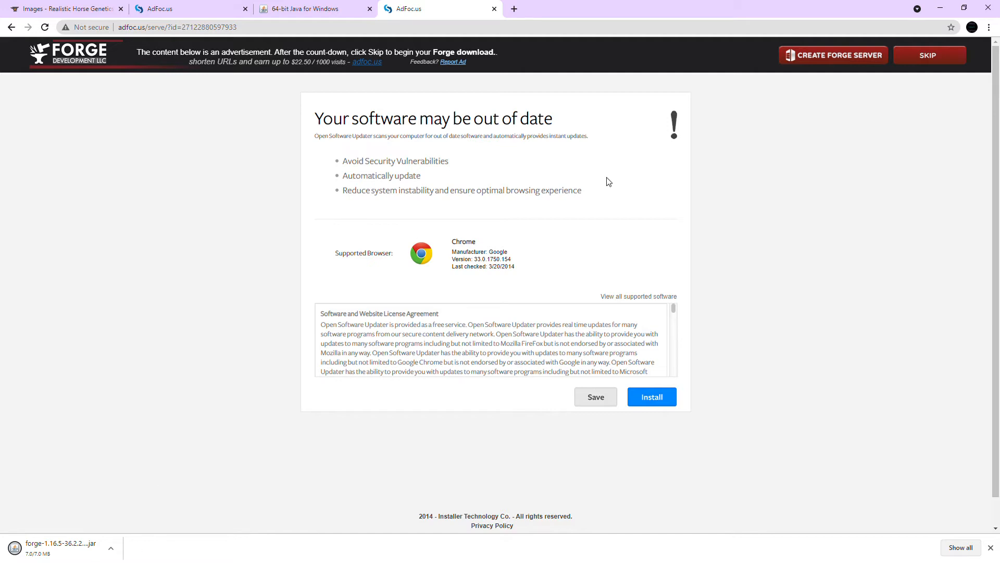
{"action": "mouse_move", "coordinate": [419, 292]}
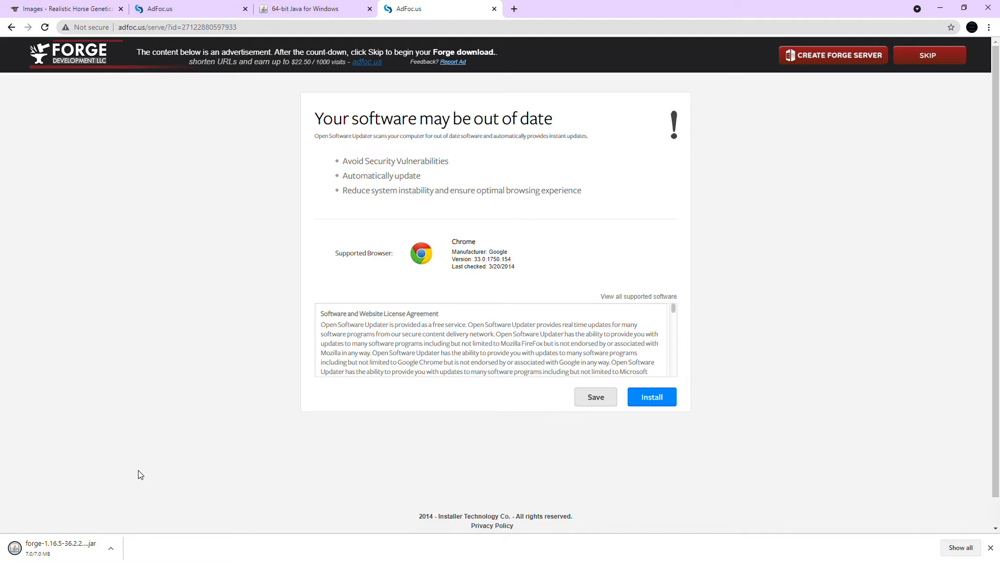
{"action": "left_click", "coordinate": [64, 8]}
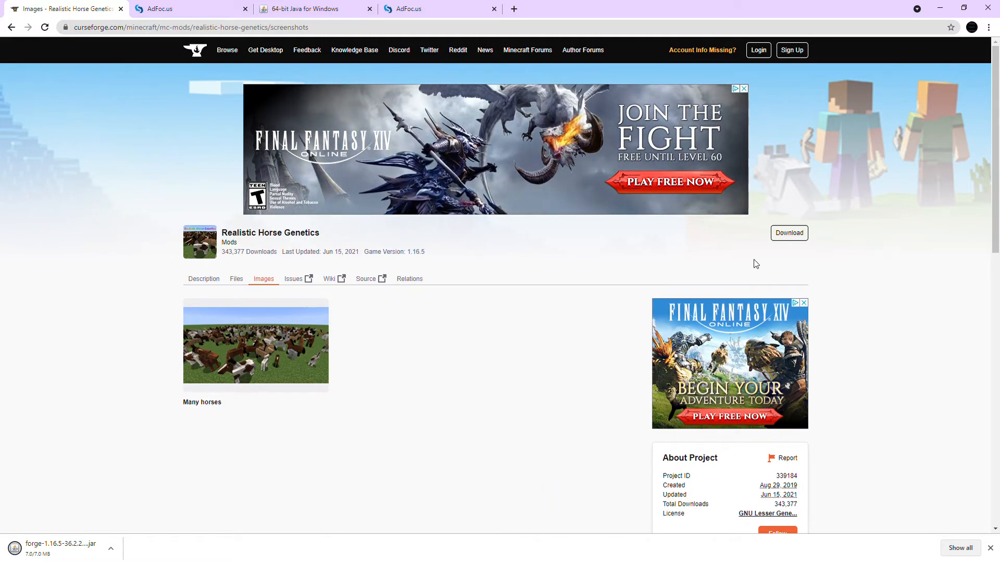
Cycle through the Java tab and land back on the AdFoc.us Forge page.
{"action": "left_click", "coordinate": [312, 9]}
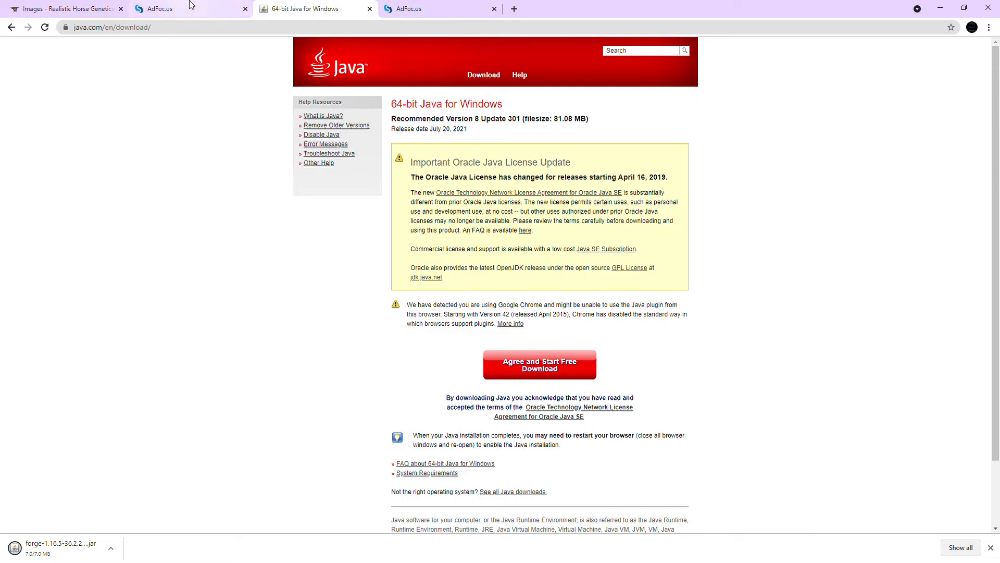
{"action": "left_click", "coordinate": [438, 8]}
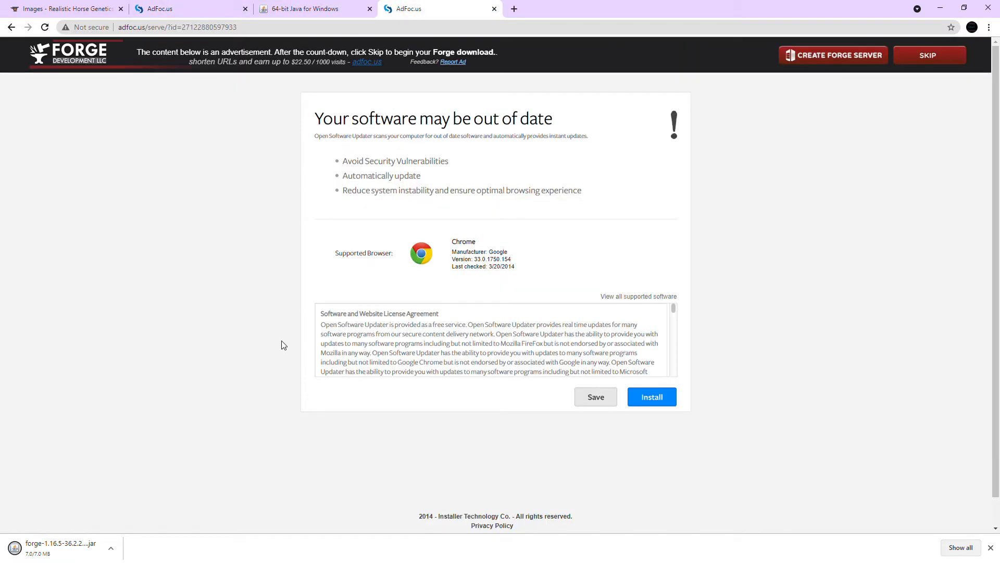
{"action": "mouse_move", "coordinate": [217, 556]}
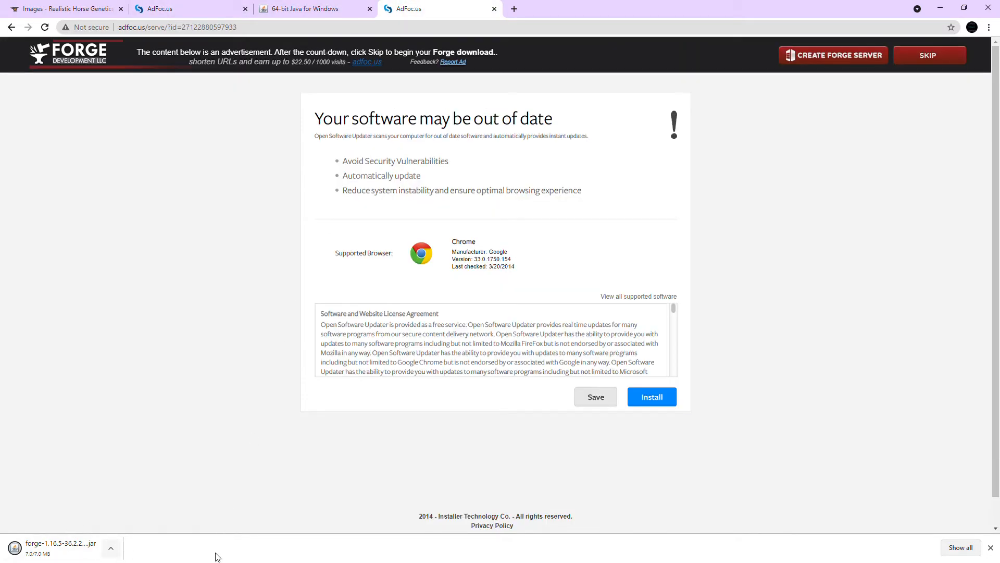
{"action": "mouse_move", "coordinate": [433, 380]}
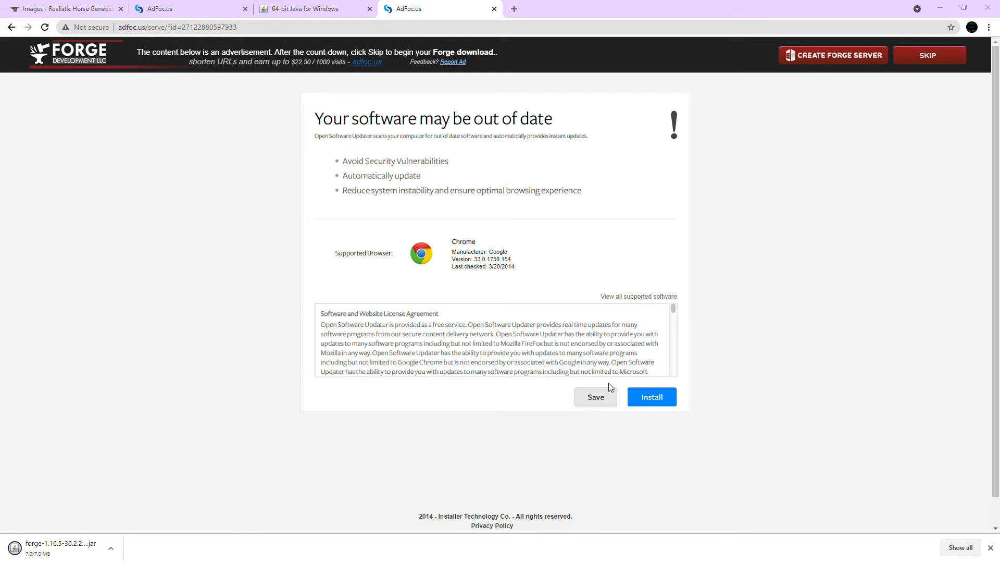
{"action": "mouse_move", "coordinate": [590, 371]}
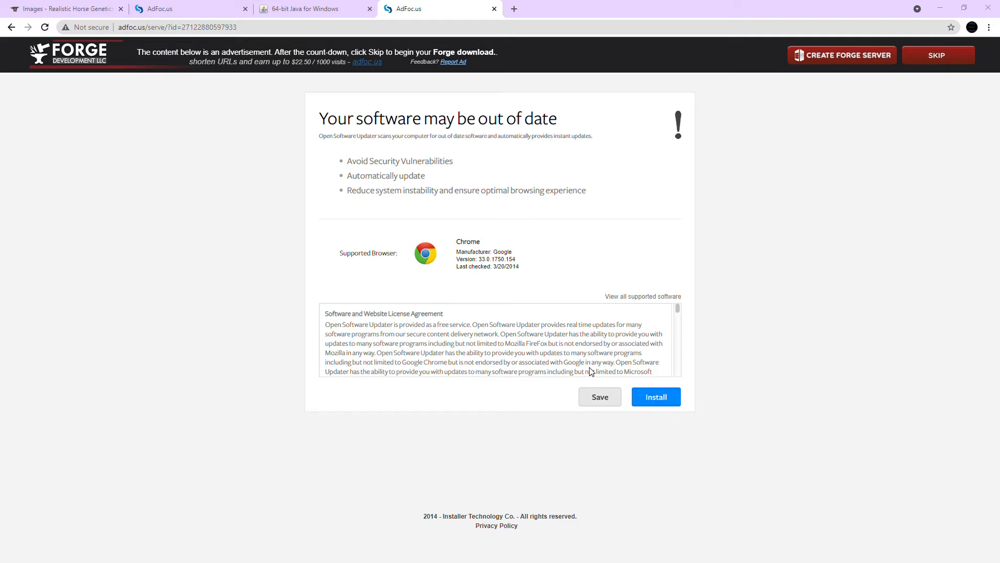
{"action": "mouse_move", "coordinate": [622, 197]}
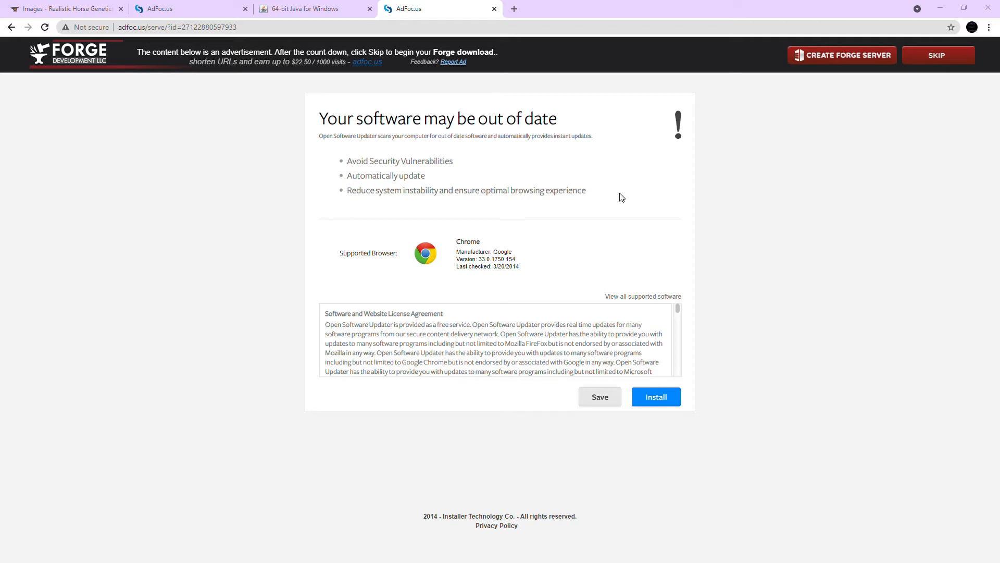
{"action": "mouse_move", "coordinate": [198, 533]}
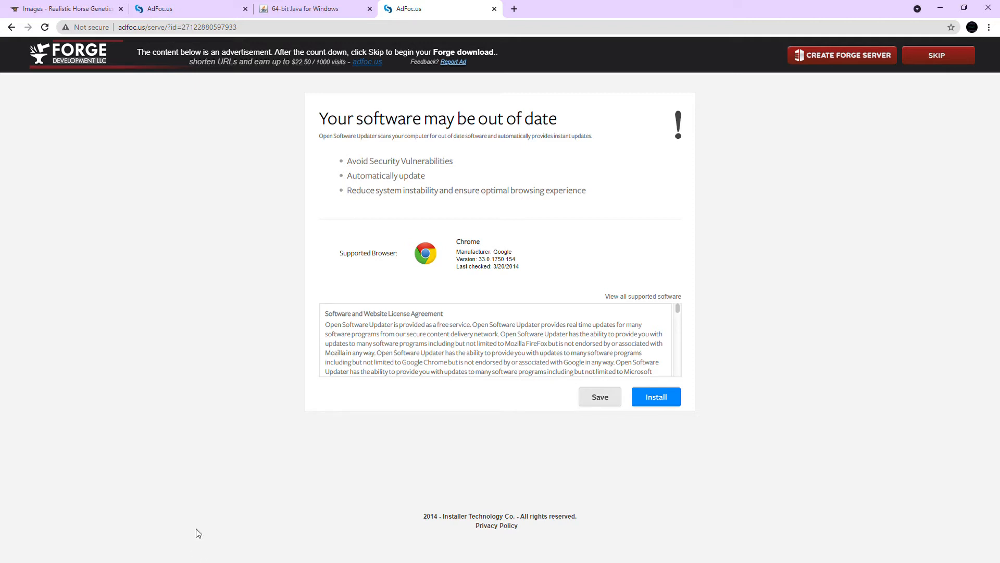
{"action": "mouse_move", "coordinate": [213, 500]}
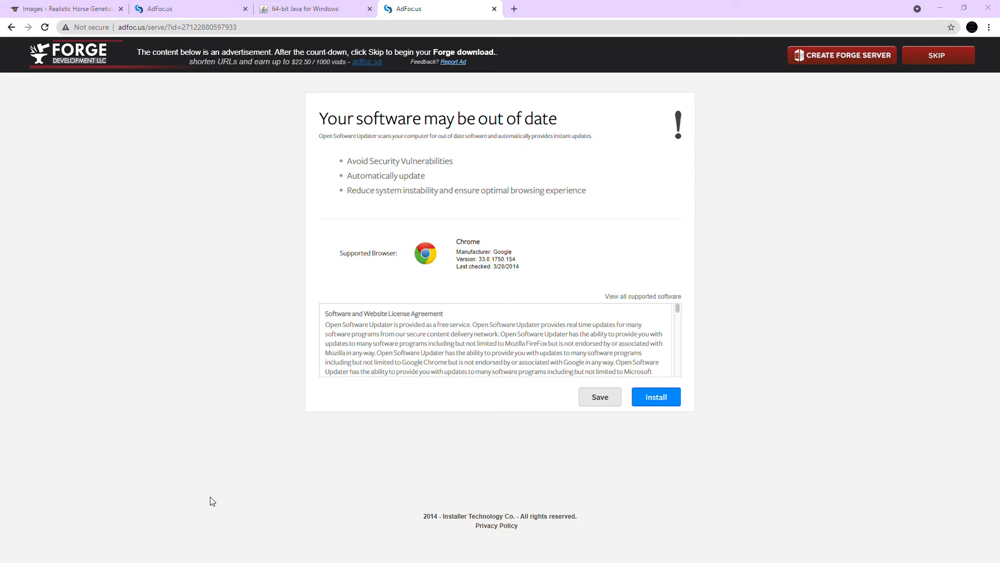
{"action": "mouse_move", "coordinate": [440, 291]}
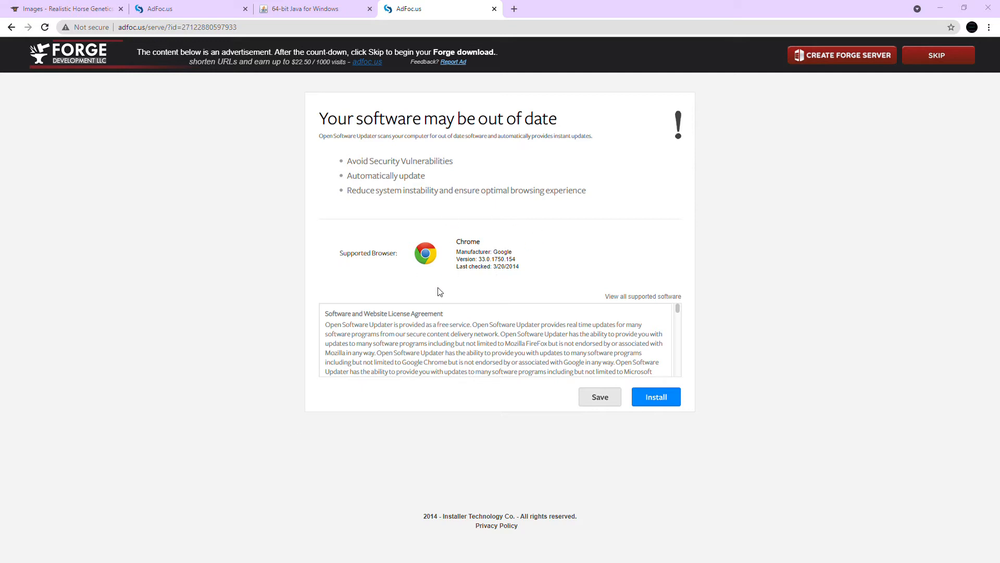
{"action": "mouse_move", "coordinate": [485, 350]}
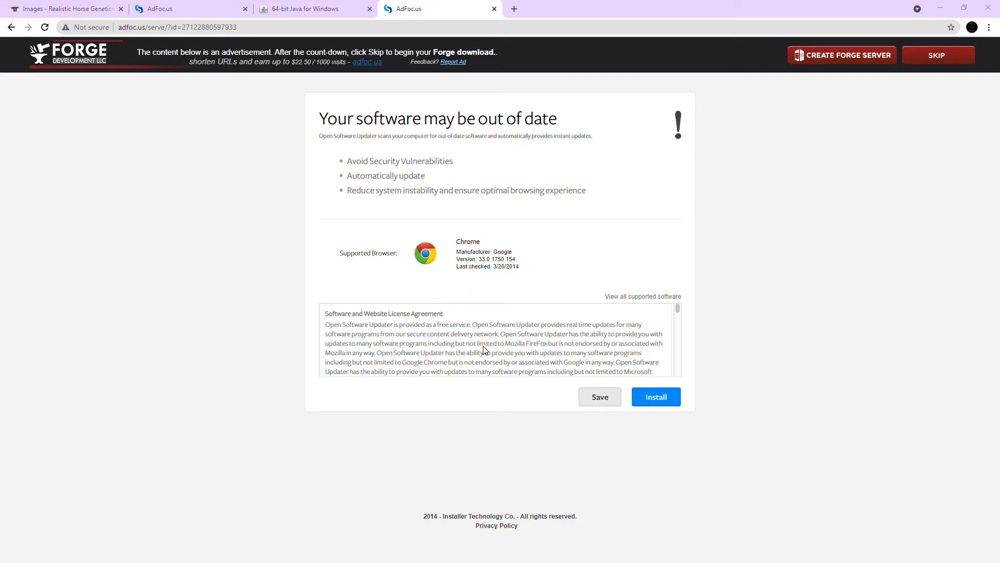
{"action": "mouse_move", "coordinate": [487, 346]}
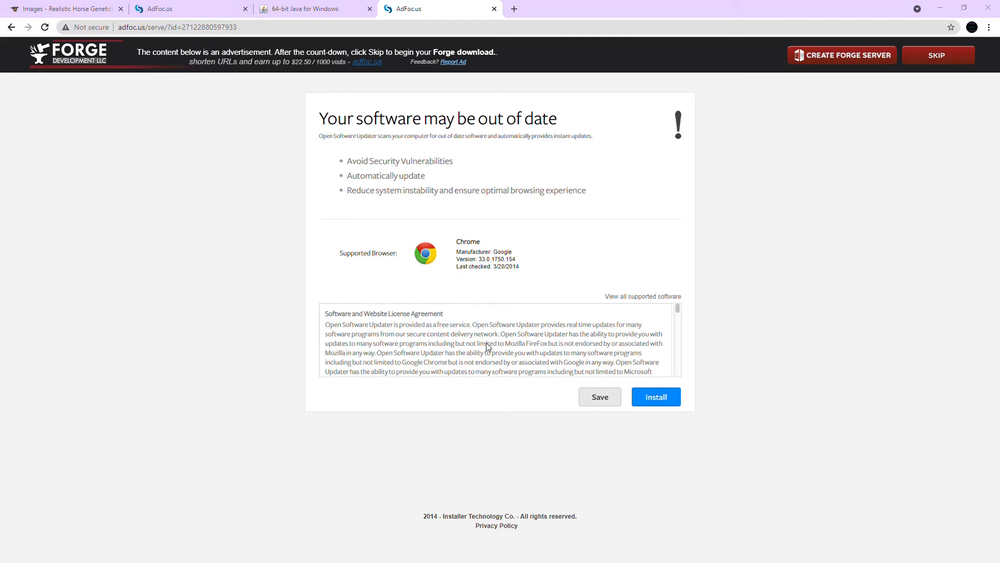
{"action": "mouse_move", "coordinate": [490, 347]}
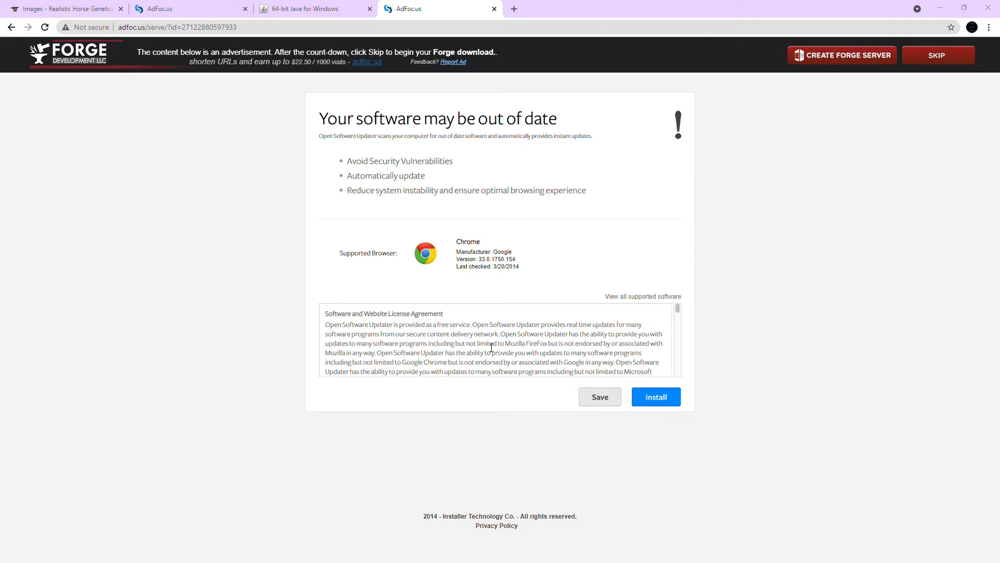
{"action": "mouse_move", "coordinate": [522, 215]}
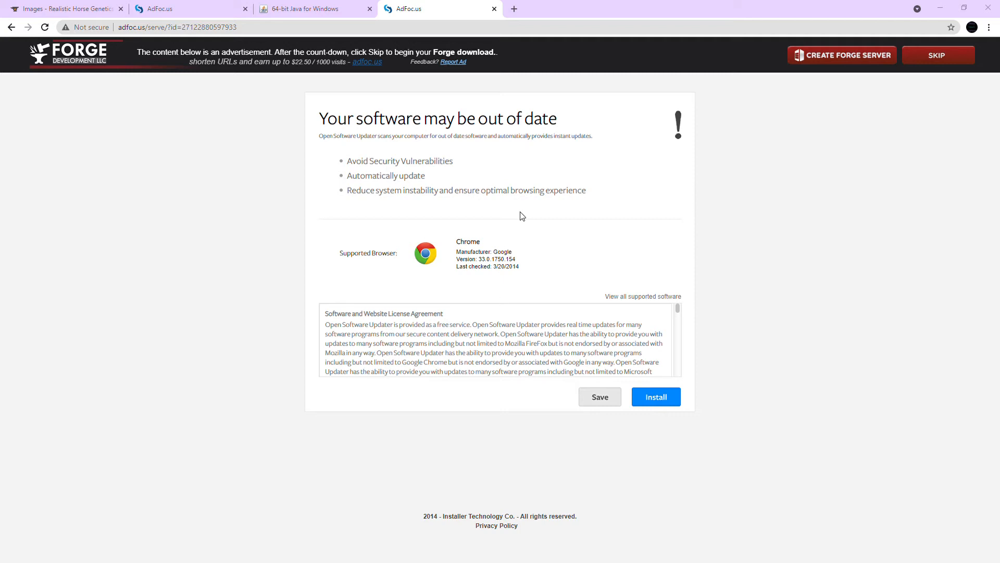
{"action": "mouse_move", "coordinate": [189, 560]}
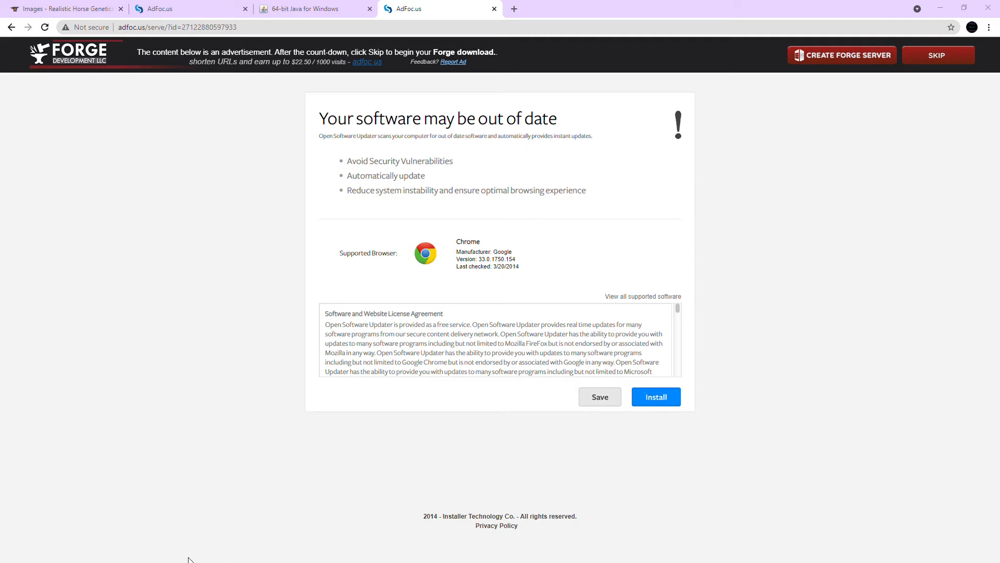
{"action": "mouse_move", "coordinate": [520, 233]}
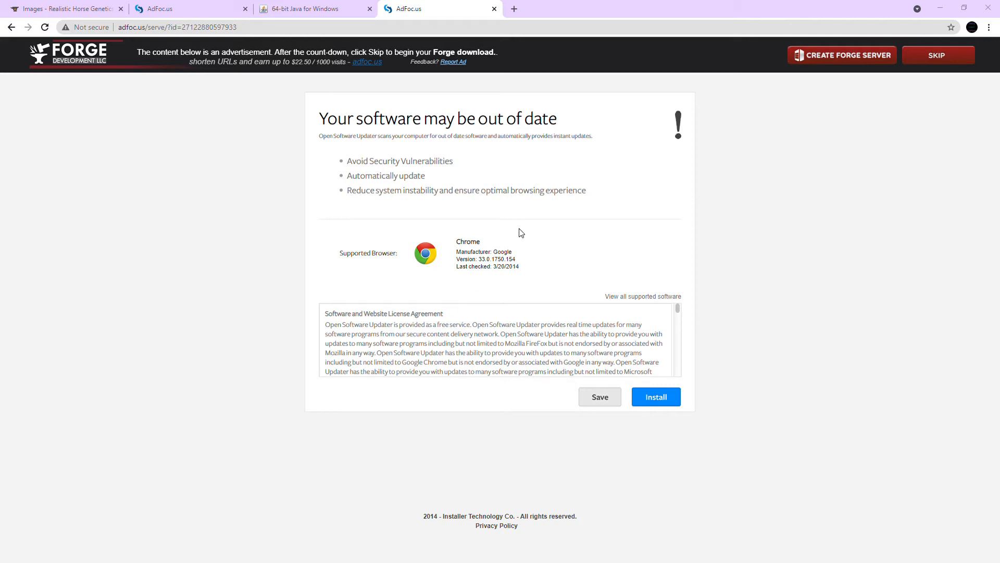
{"action": "mouse_move", "coordinate": [628, 195]}
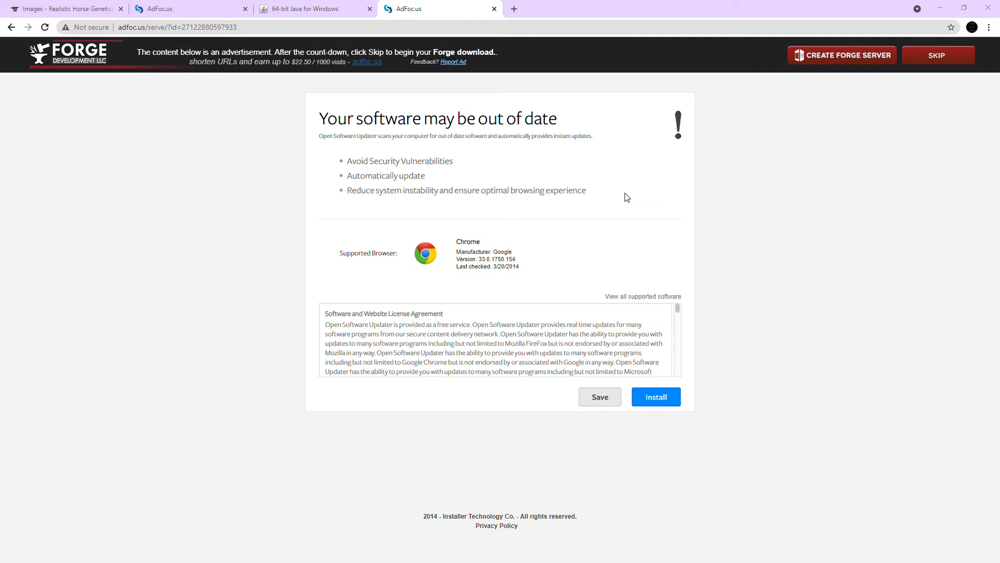
Switch to the CurseForge Realistic Horse Genetics tab.
{"action": "left_click", "coordinate": [64, 9]}
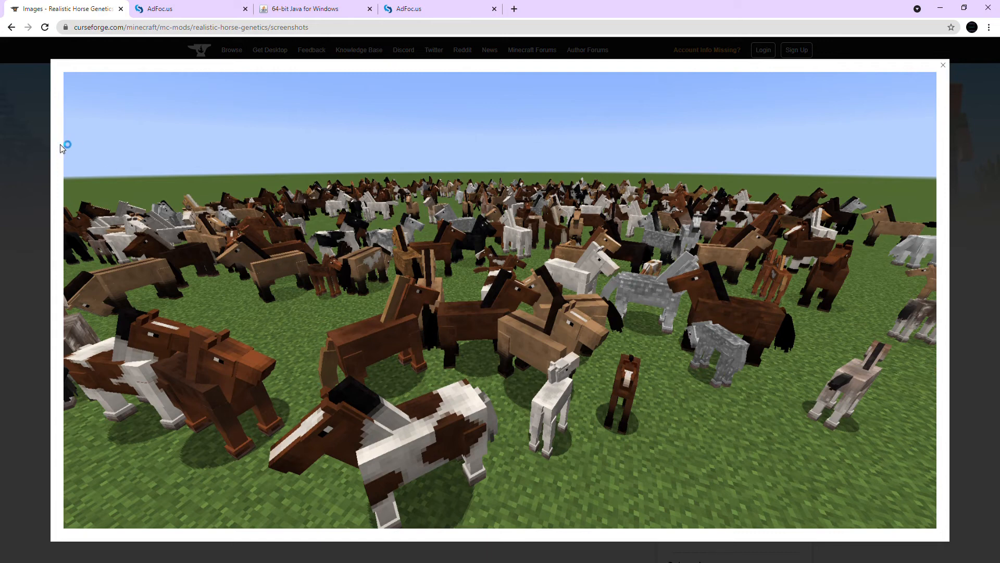
{"action": "mouse_move", "coordinate": [479, 336]}
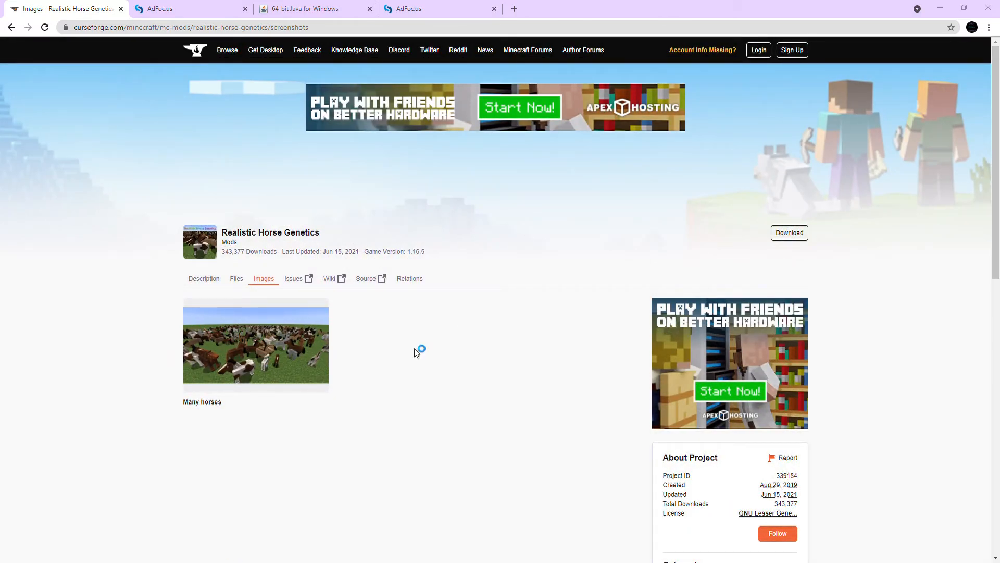
{"action": "mouse_move", "coordinate": [383, 533]}
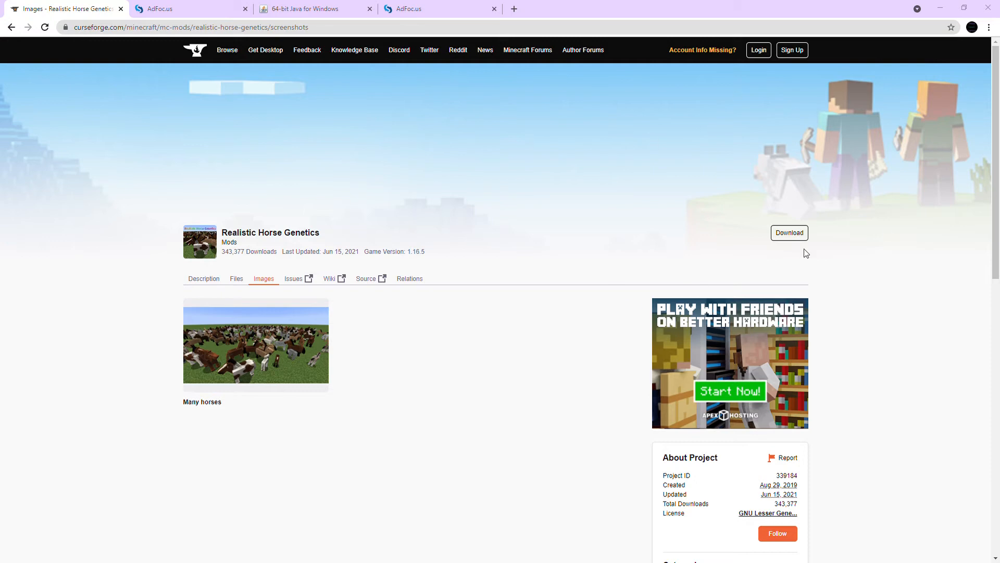
{"action": "mouse_move", "coordinate": [990, 7]}
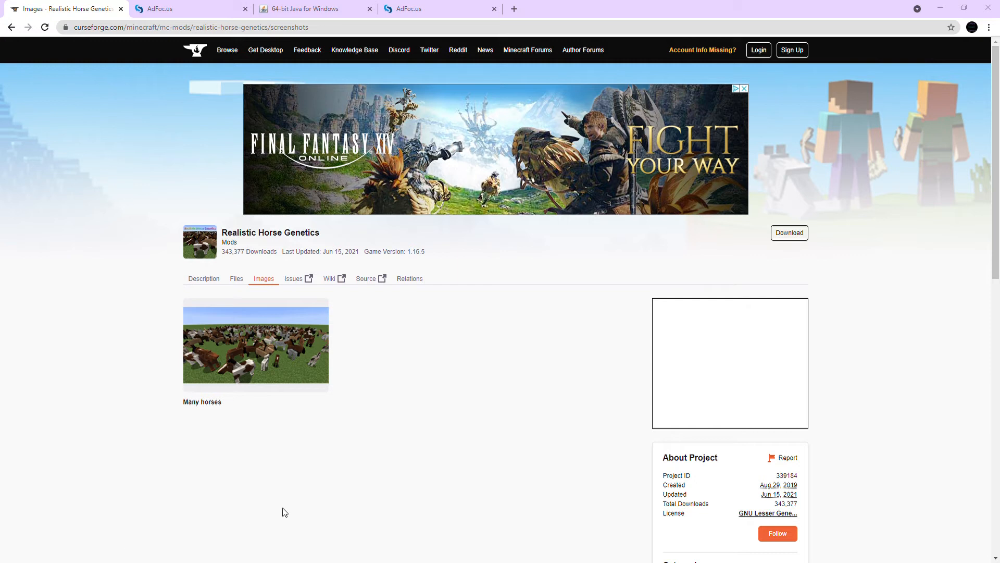
{"action": "mouse_move", "coordinate": [954, 5]}
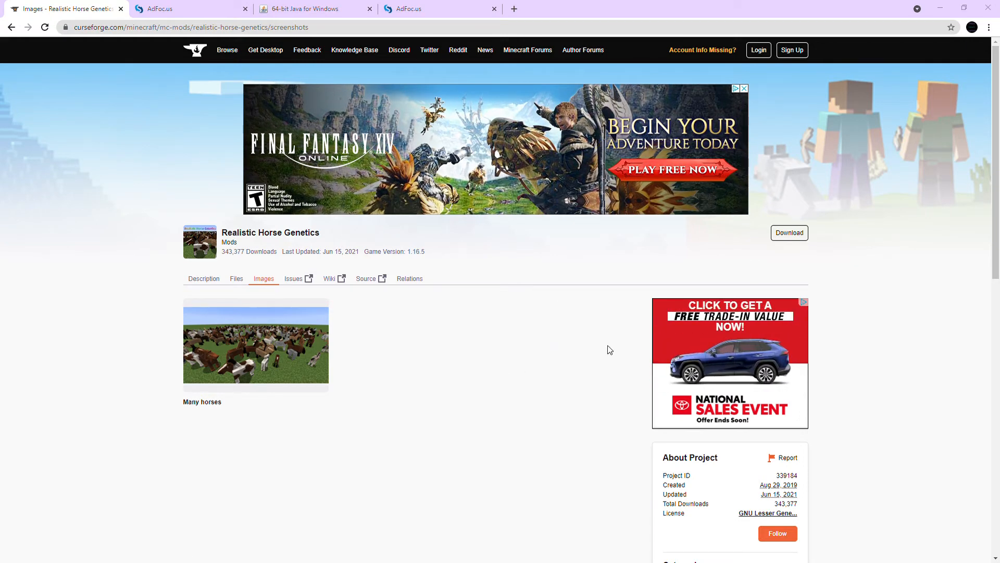
{"action": "mouse_move", "coordinate": [658, 380]}
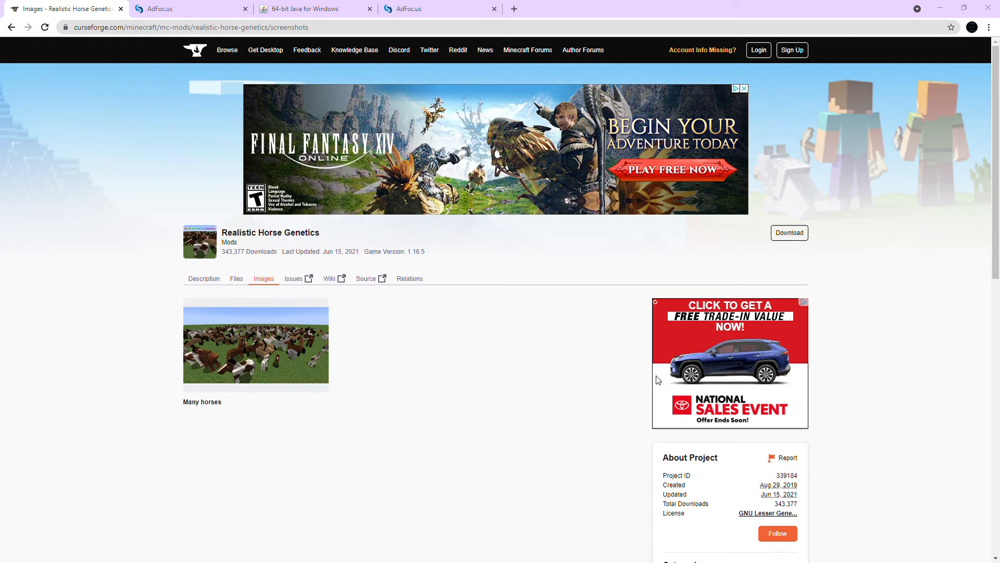
{"action": "mouse_move", "coordinate": [646, 369]}
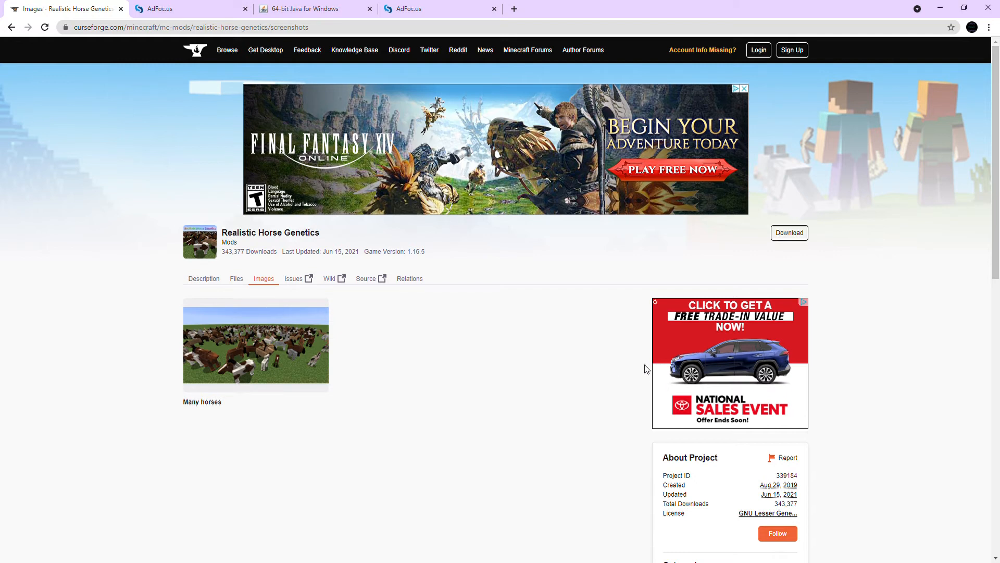
{"action": "mouse_move", "coordinate": [134, 554]}
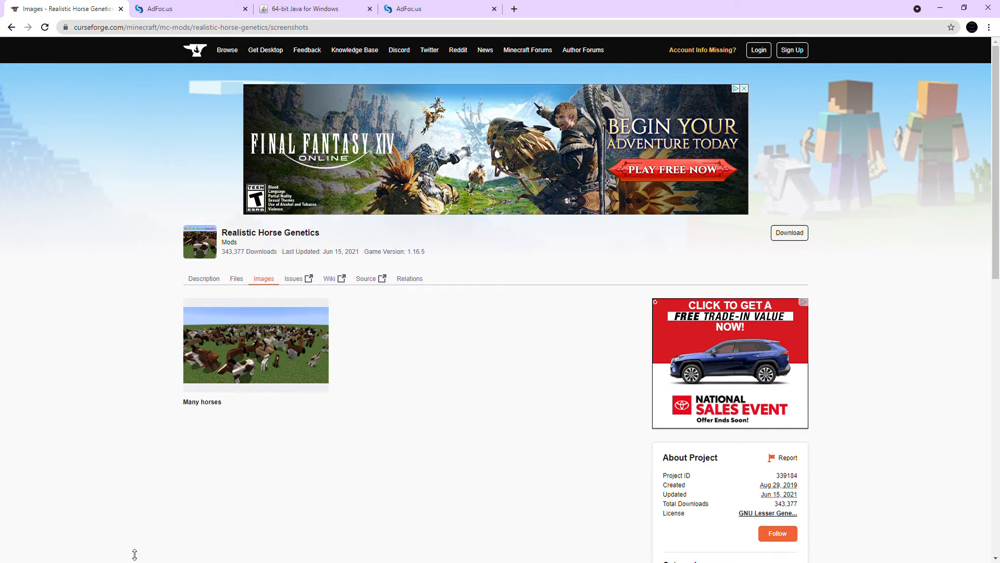
{"action": "mouse_move", "coordinate": [606, 376]}
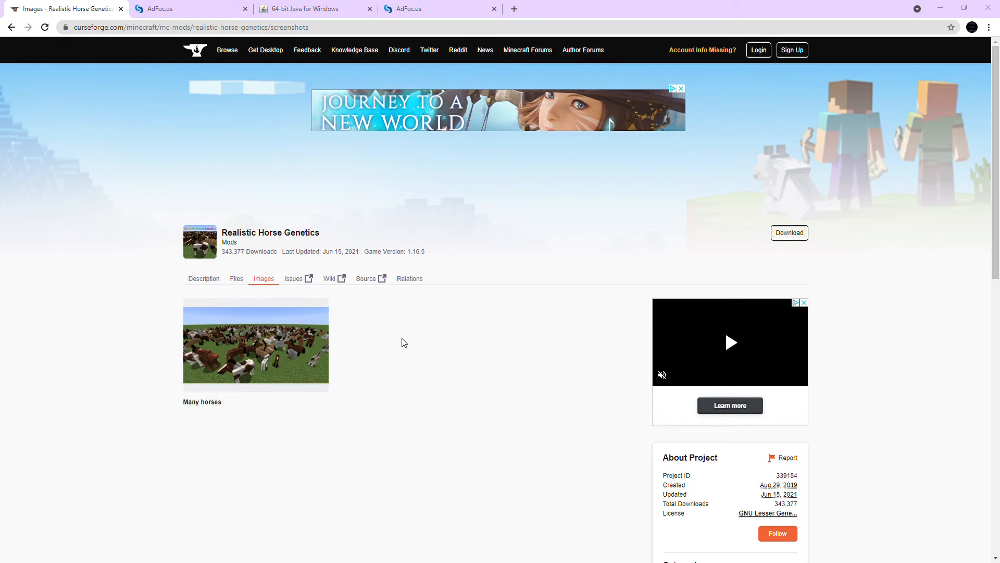
{"action": "mouse_move", "coordinate": [147, 35]}
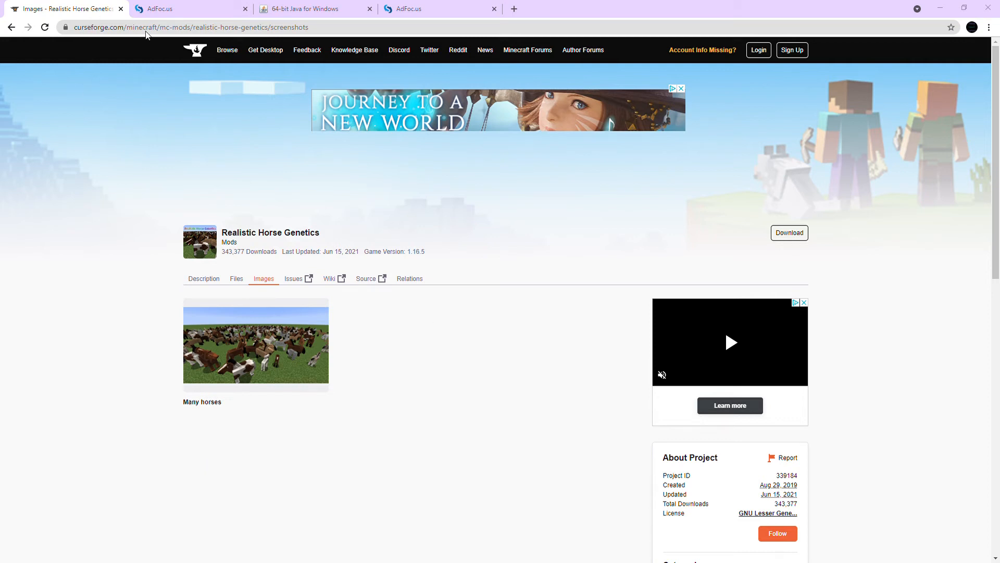
{"action": "mouse_move", "coordinate": [724, 125]}
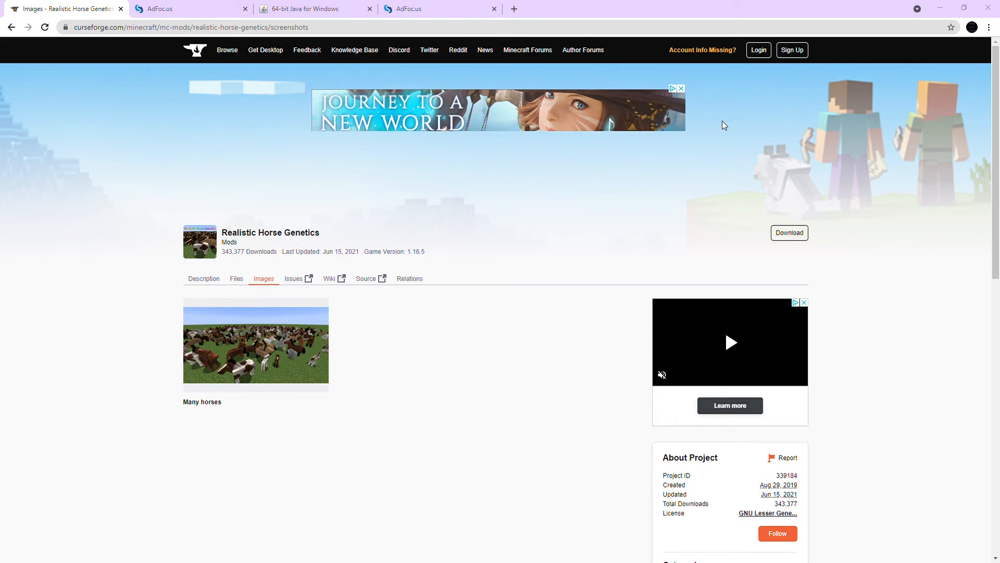
{"action": "mouse_move", "coordinate": [429, 77]}
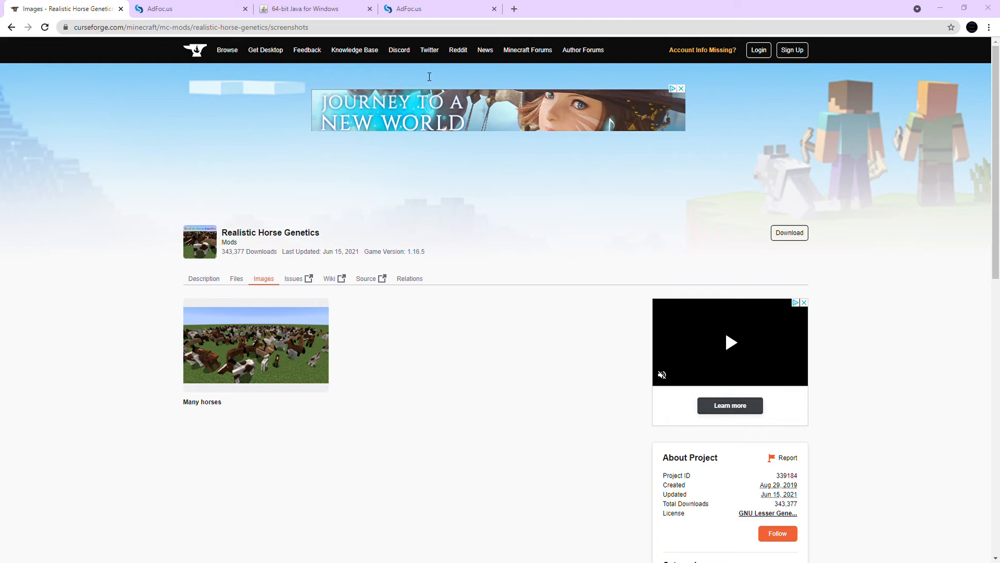
{"action": "mouse_move", "coordinate": [514, 201]}
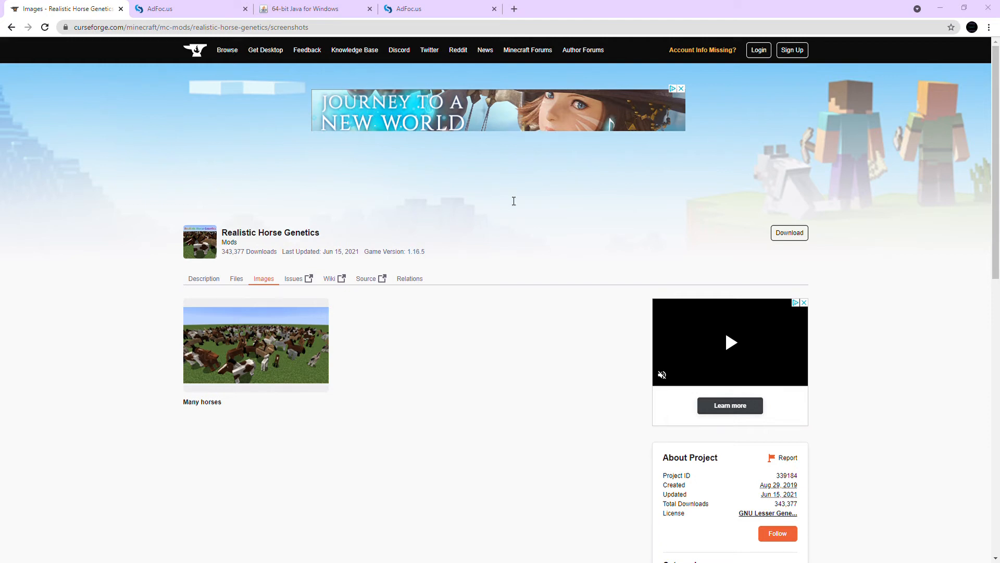
{"action": "mouse_move", "coordinate": [515, 161]}
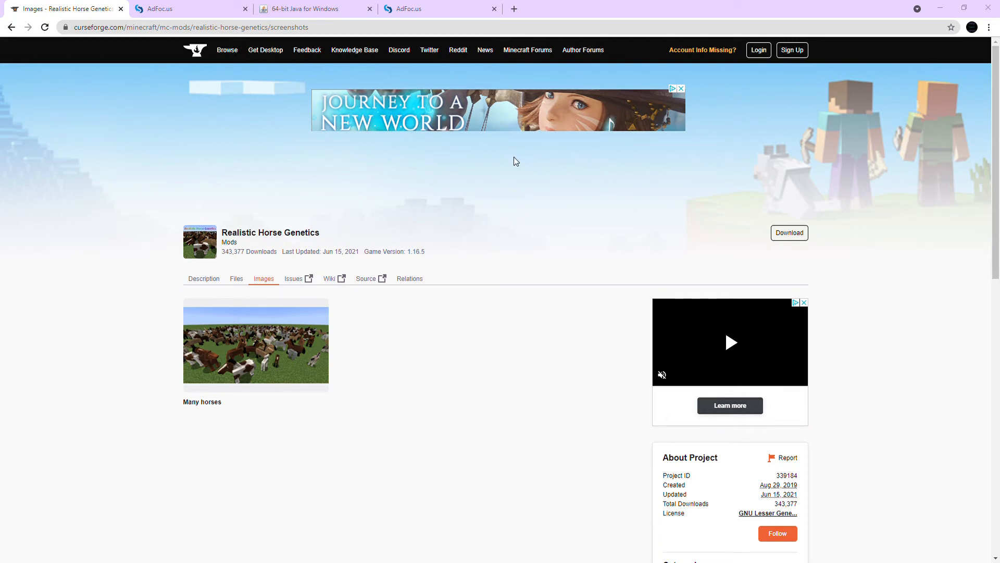
{"action": "mouse_move", "coordinate": [598, 156]}
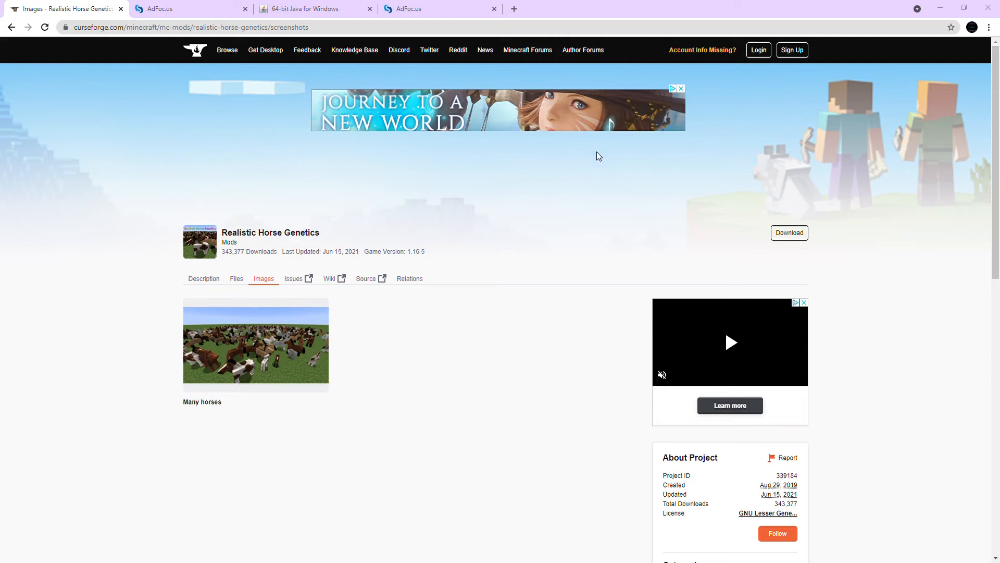
{"action": "mouse_move", "coordinate": [532, 162]}
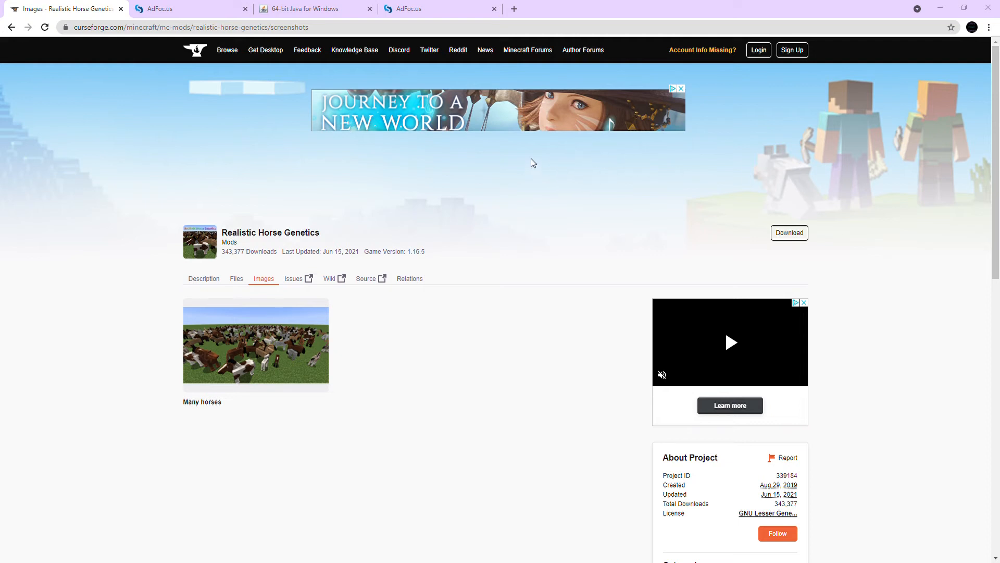
{"action": "mouse_move", "coordinate": [529, 177]}
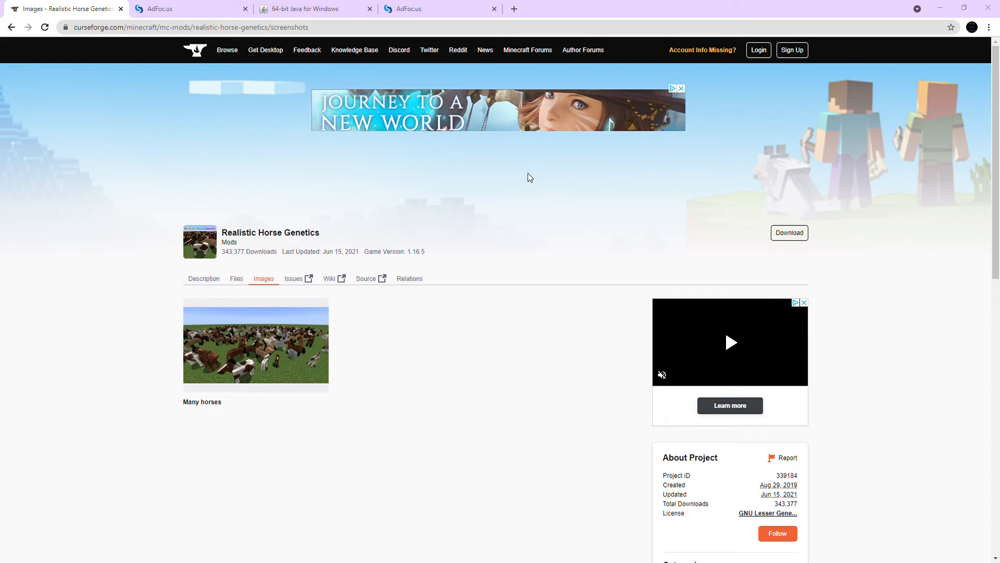
{"action": "mouse_move", "coordinate": [498, 204]}
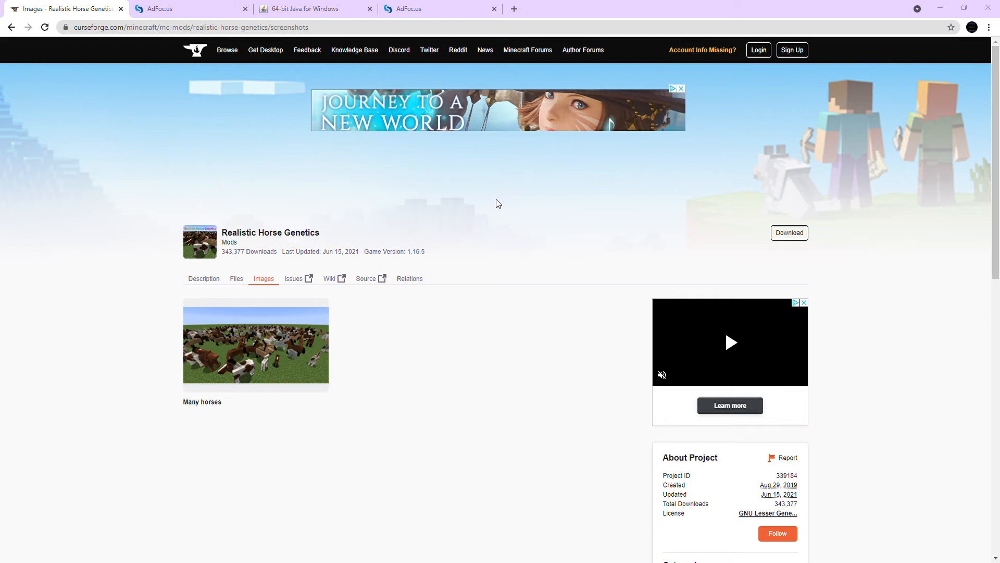
{"action": "mouse_move", "coordinate": [501, 208]}
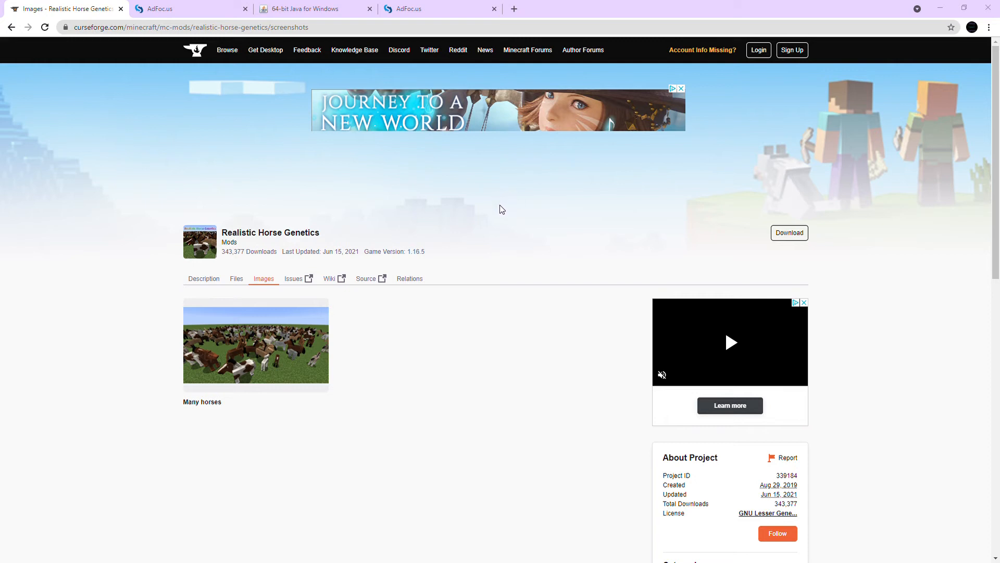
{"action": "mouse_move", "coordinate": [642, 318]}
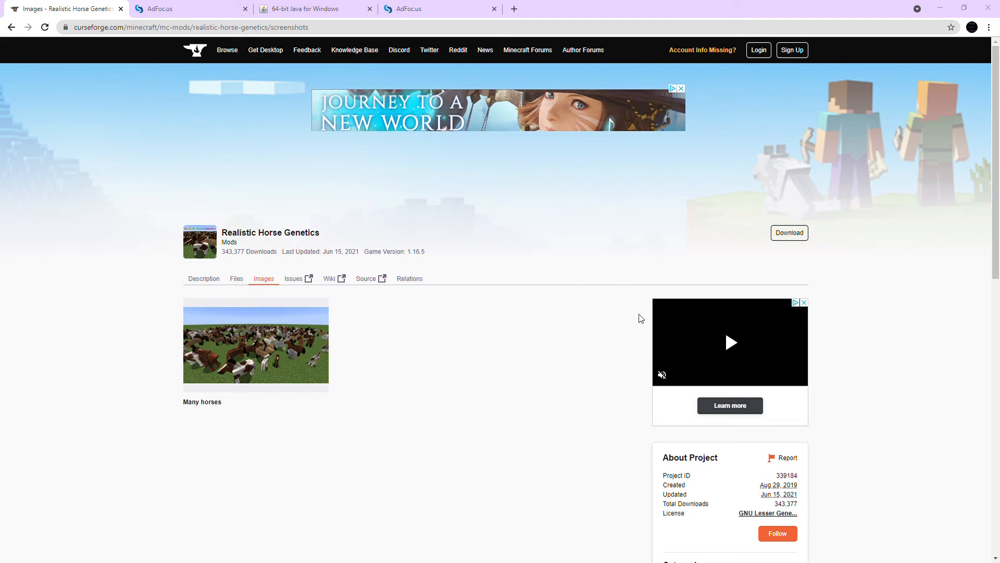
{"action": "mouse_move", "coordinate": [965, 544]}
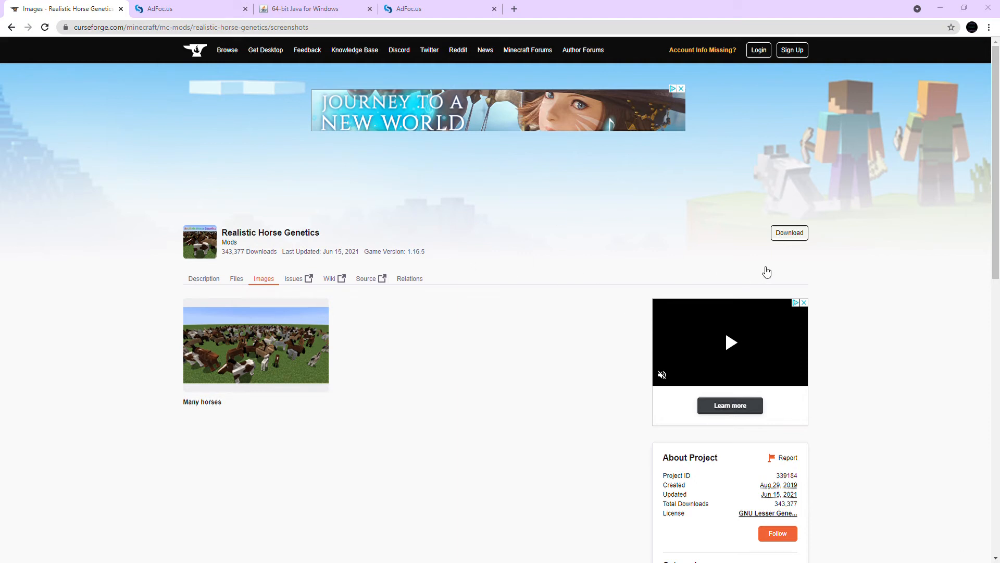
{"action": "mouse_move", "coordinate": [973, 100]}
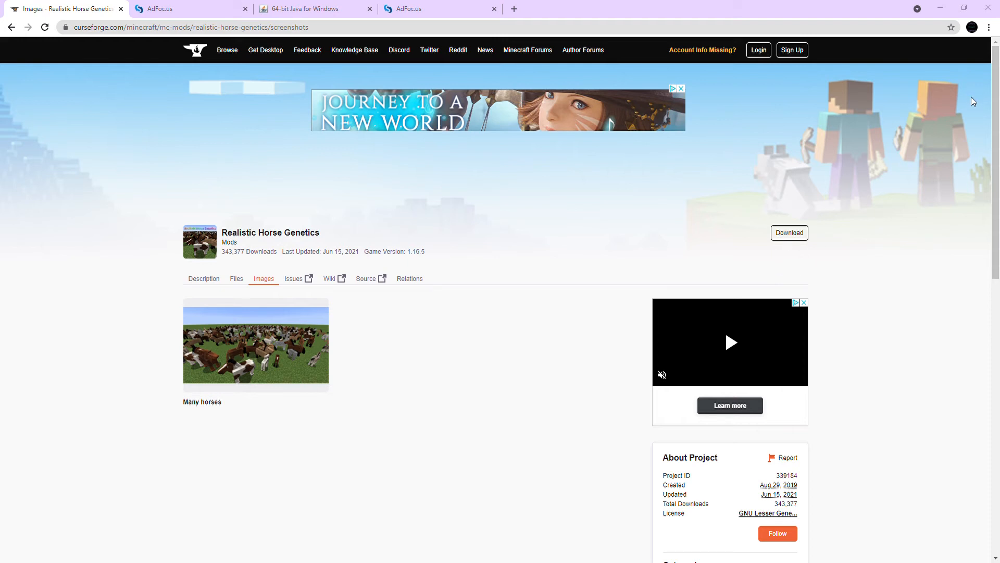
{"action": "mouse_move", "coordinate": [251, 519]}
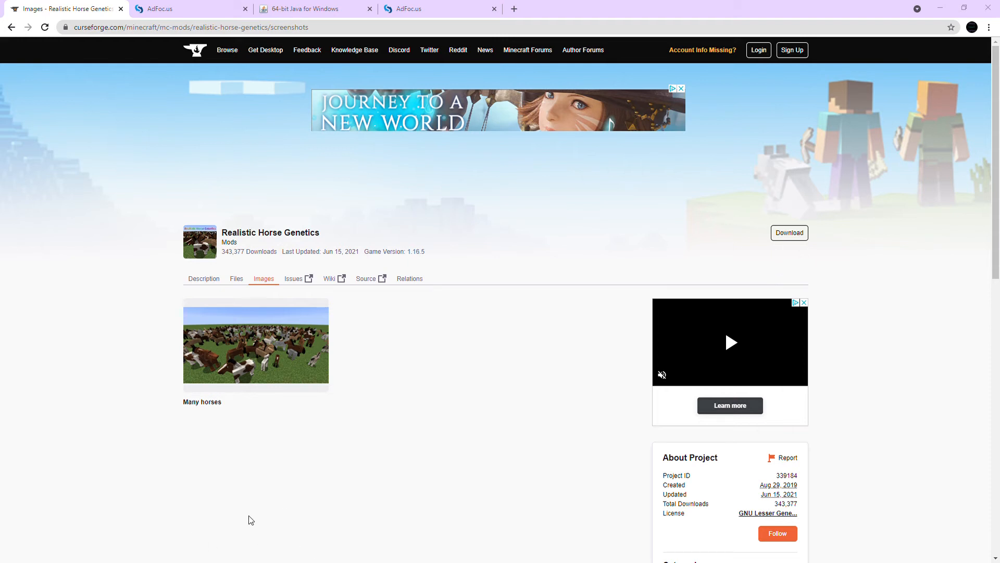
{"action": "mouse_move", "coordinate": [126, 557]}
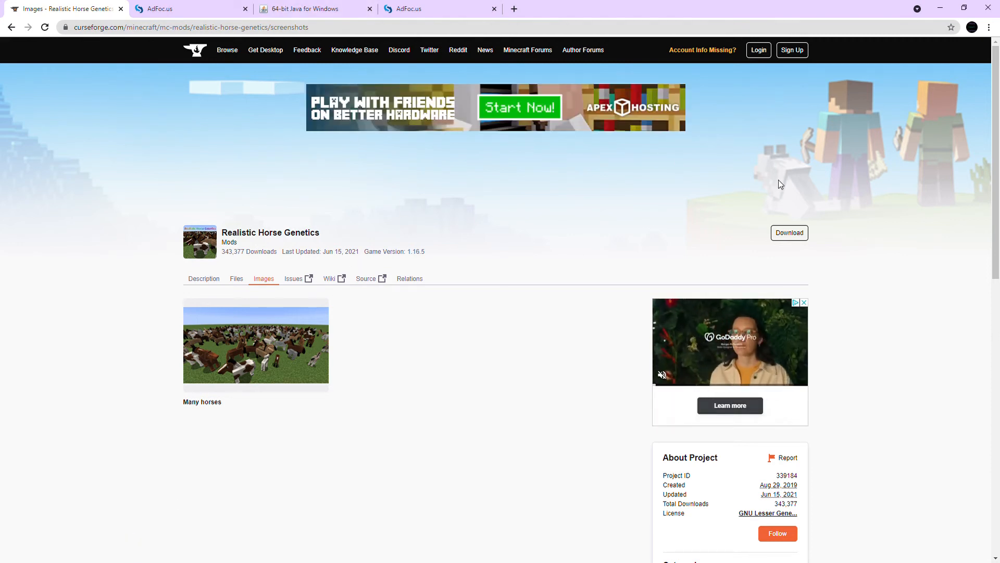
{"action": "mouse_move", "coordinate": [438, 324]}
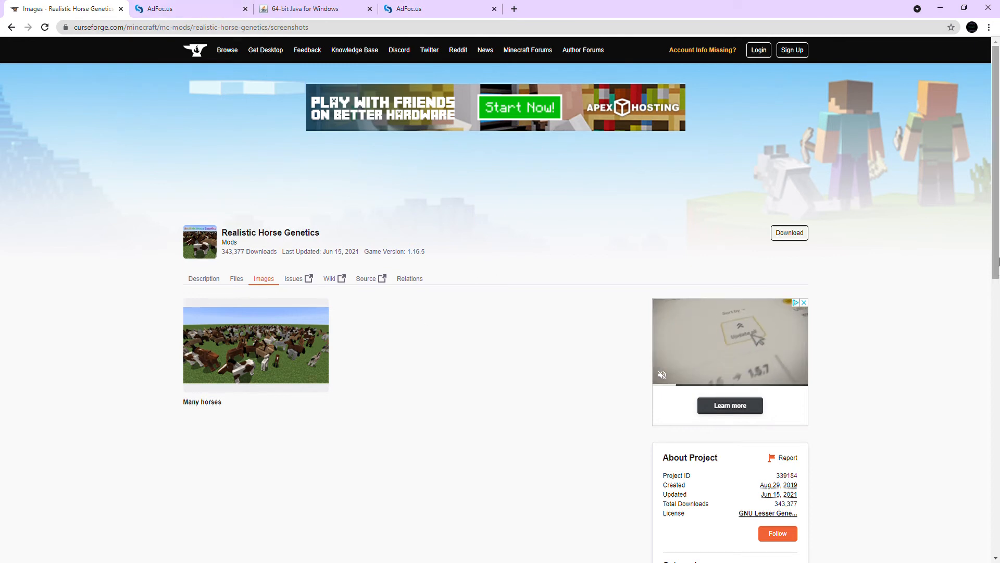
Scroll down the Realistic Horse Genetics images page.
{"action": "scroll", "scroll_direction": "down", "scroll_amount": 3}
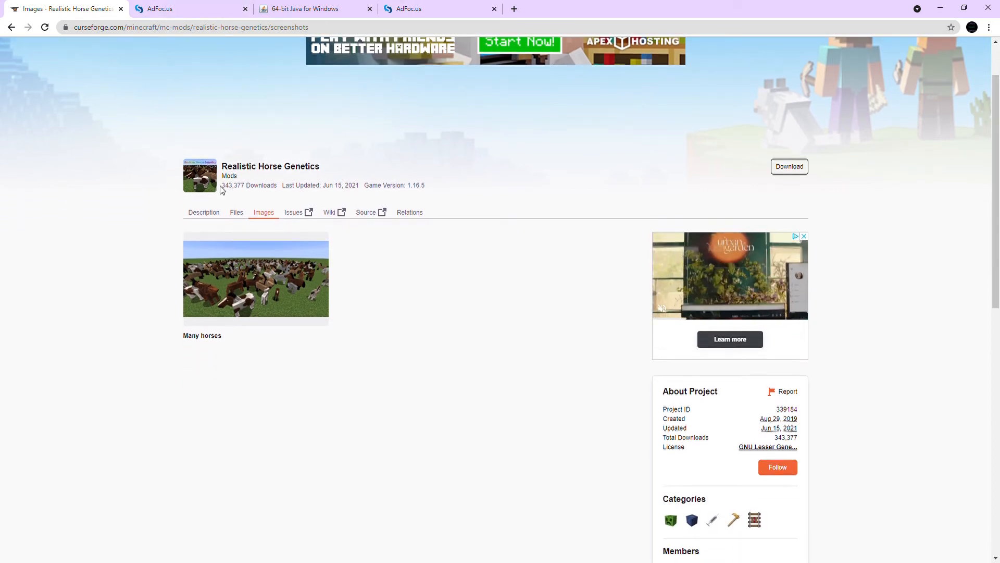
From the Files tab, download the main file horse_colors-1.16.5-1.6.1.jar.
{"action": "left_click", "coordinate": [236, 212]}
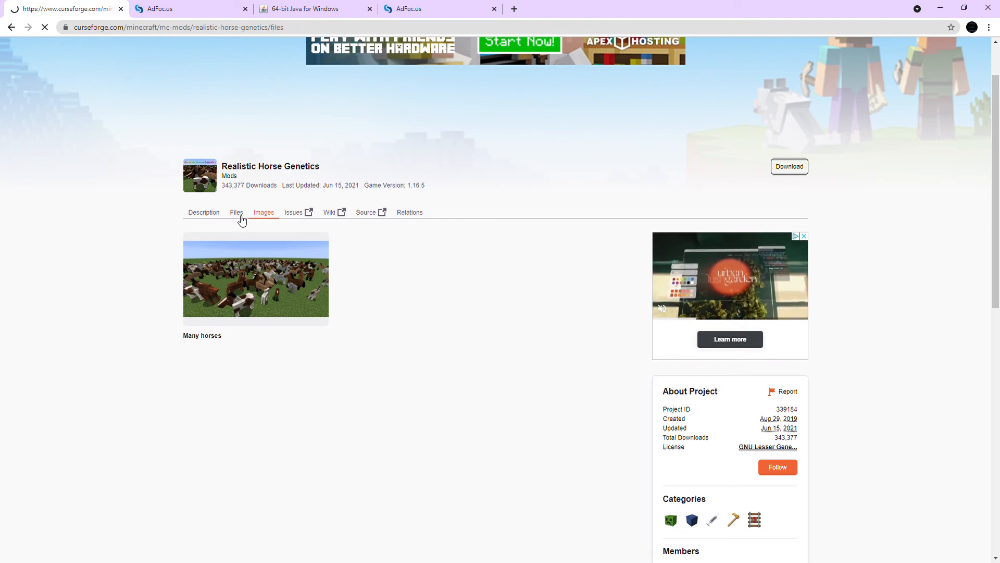
{"action": "left_click", "coordinate": [236, 212]}
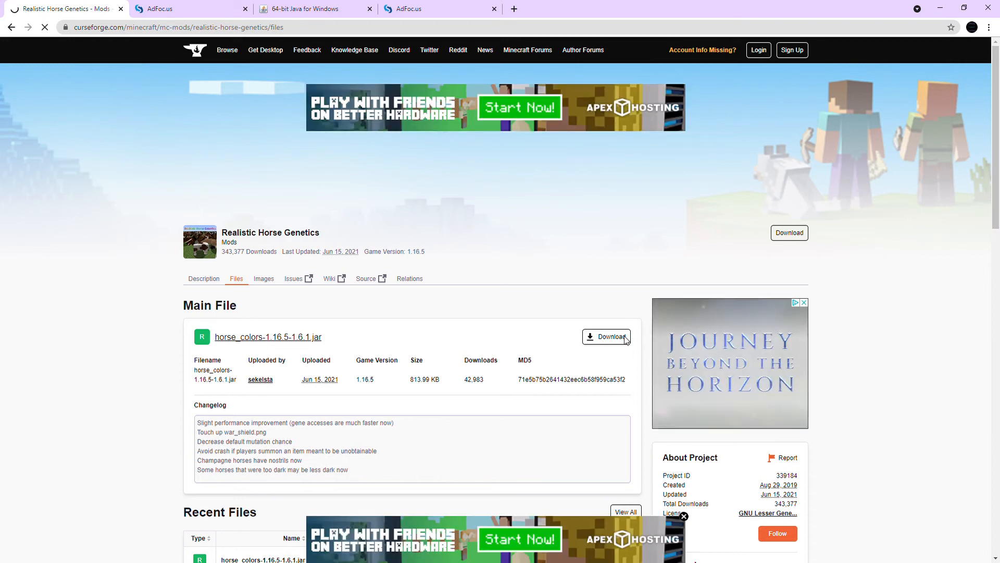
{"action": "left_click", "coordinate": [605, 336]}
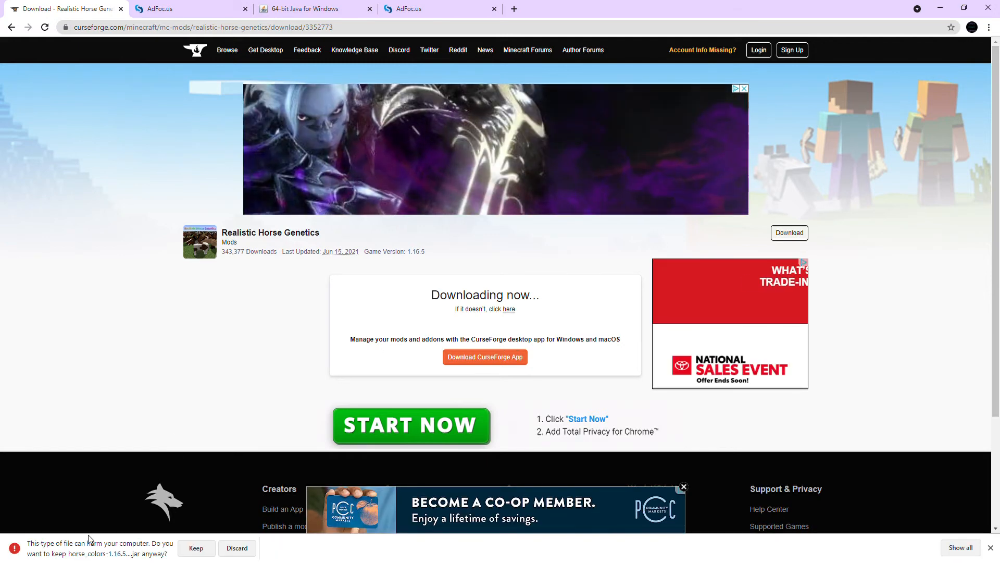
Keep the horse_colors mod jar despite Chrome's harmful-file warning.
{"action": "left_click", "coordinate": [196, 548]}
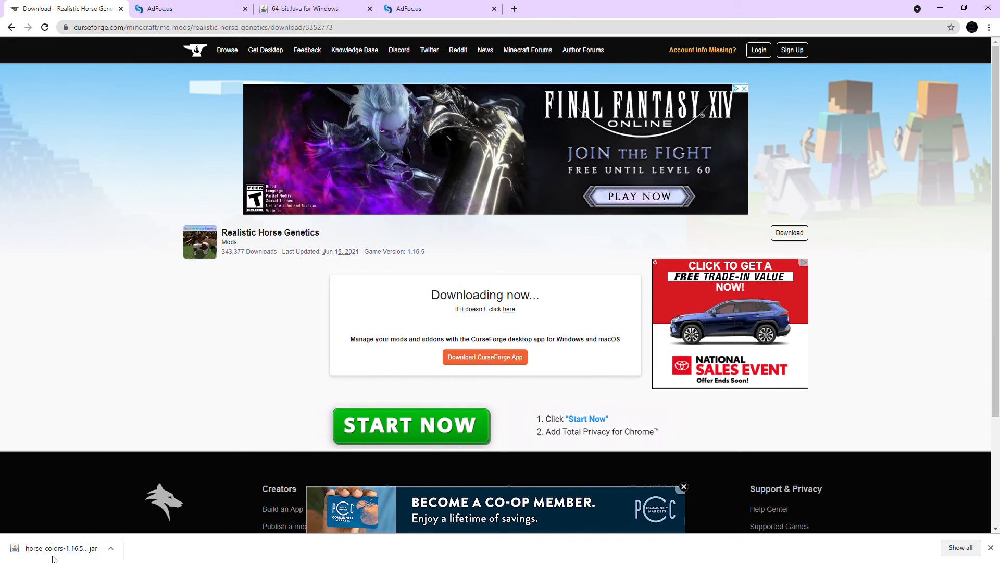
{"action": "mouse_move", "coordinate": [517, 283]}
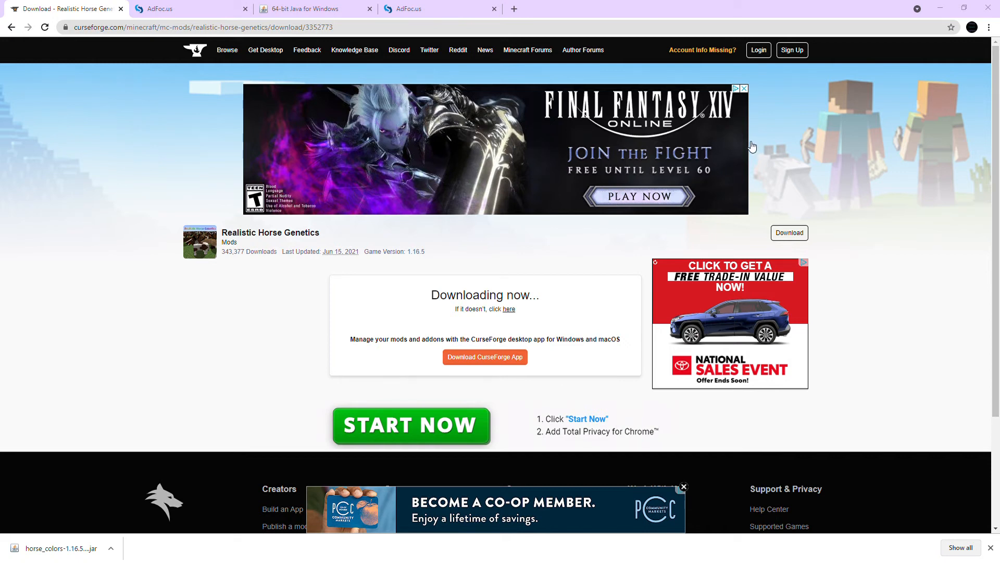
{"action": "mouse_move", "coordinate": [929, 300]}
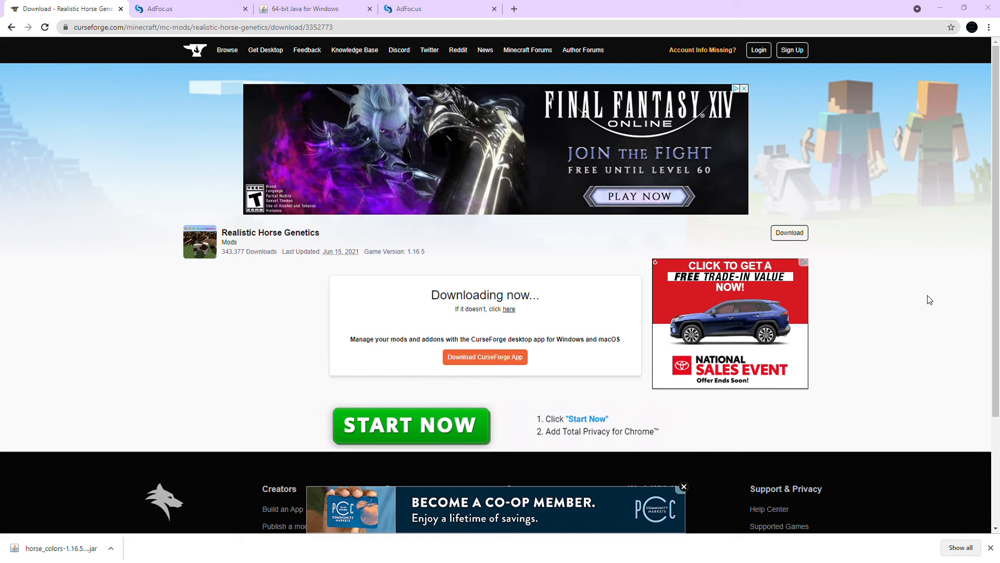
{"action": "mouse_move", "coordinate": [86, 210]}
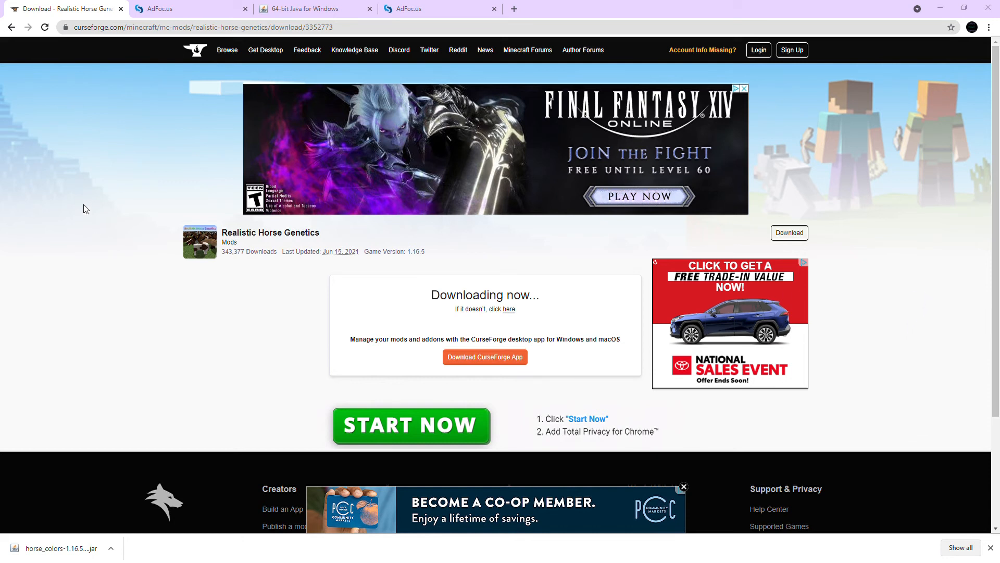
{"action": "mouse_move", "coordinate": [50, 219]}
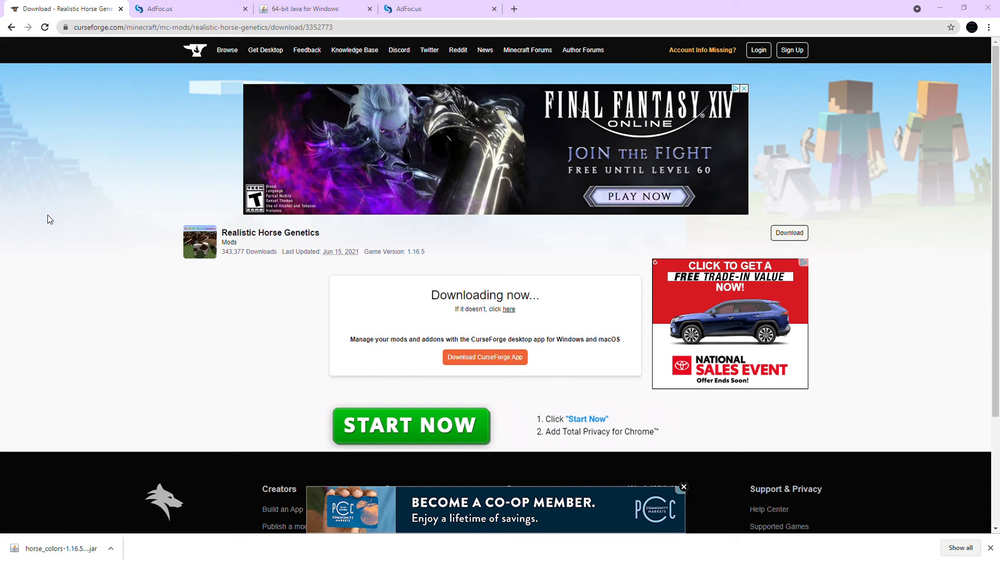
{"action": "mouse_move", "coordinate": [59, 219]}
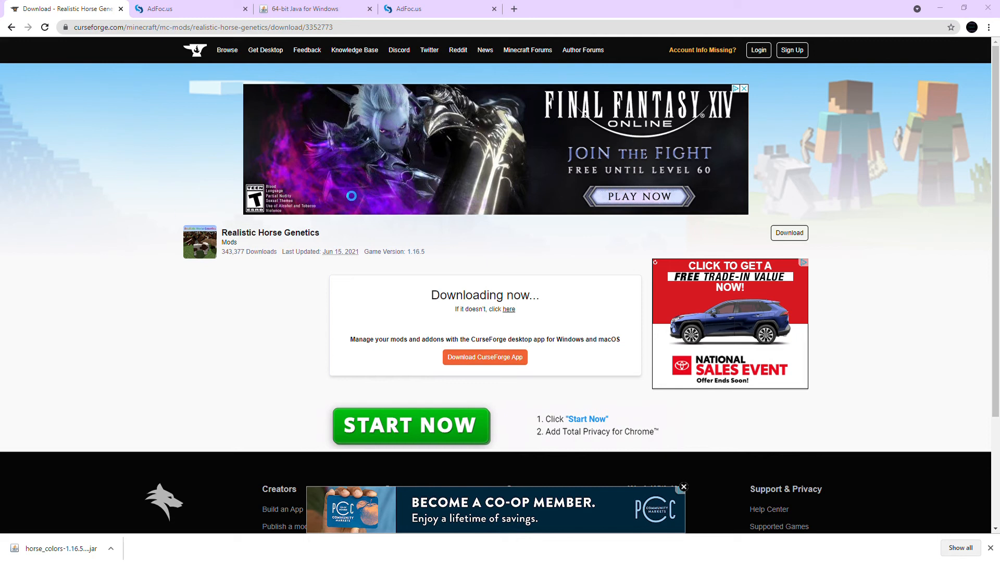
{"action": "mouse_move", "coordinate": [373, 212]}
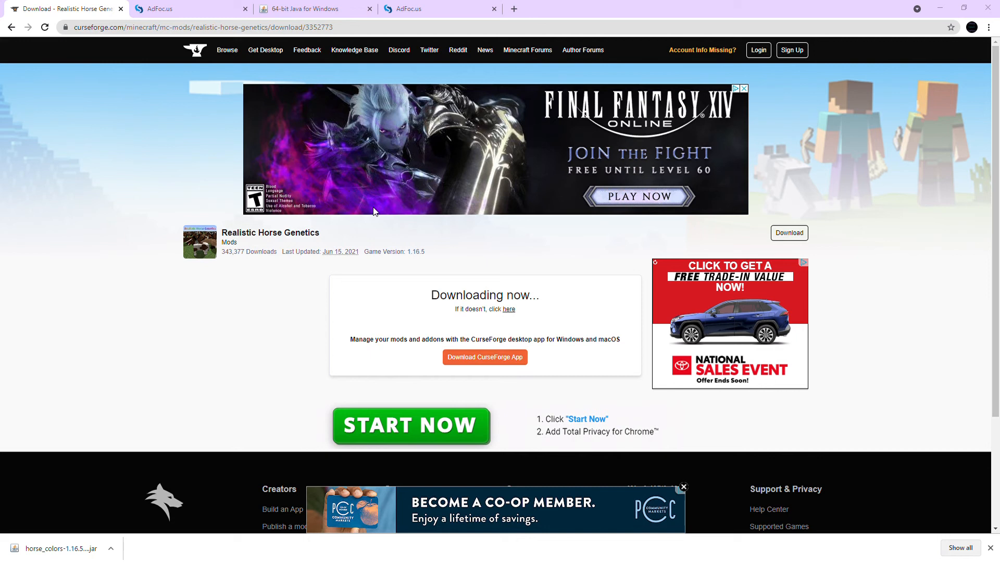
{"action": "mouse_move", "coordinate": [393, 331]}
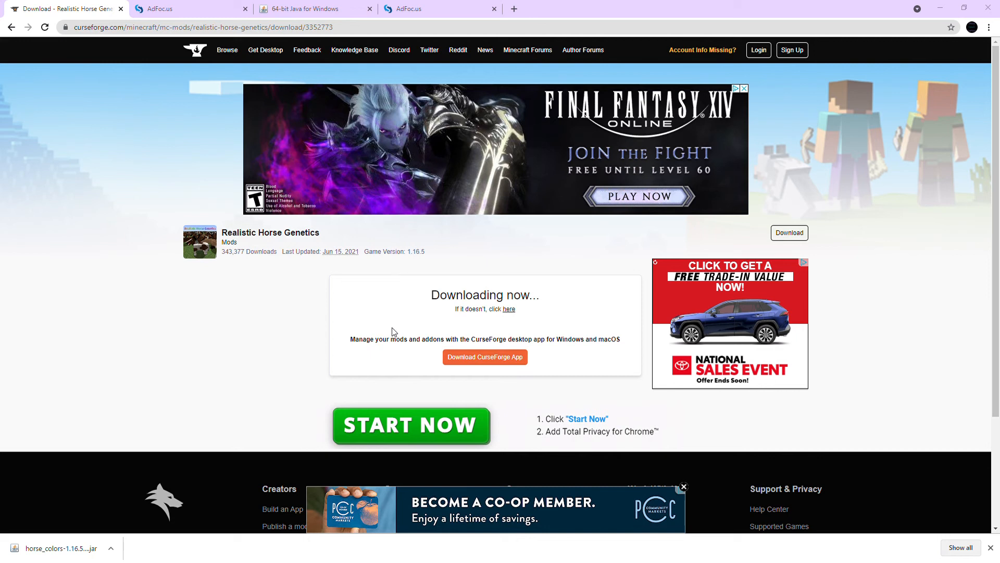
{"action": "mouse_move", "coordinate": [491, 339]}
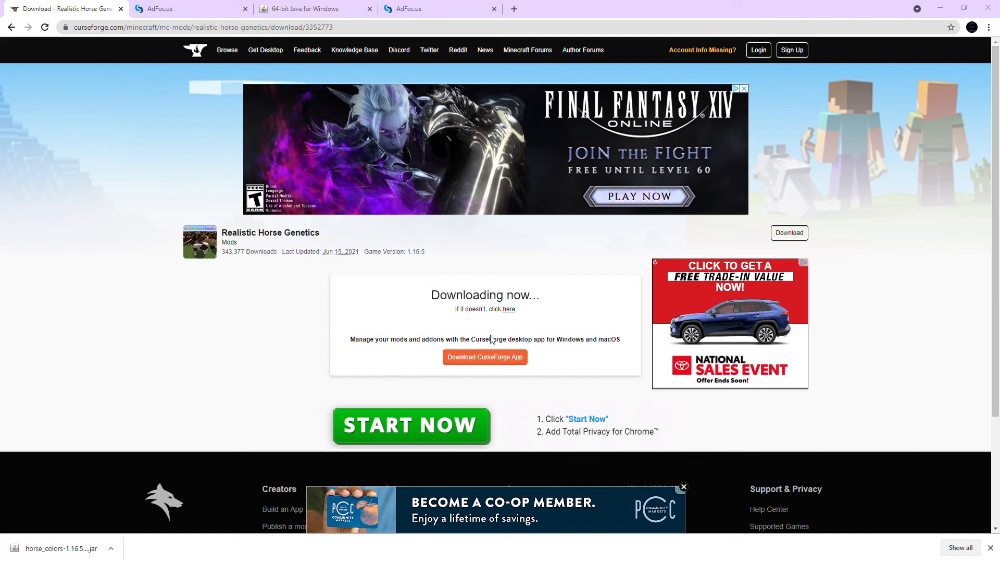
{"action": "mouse_move", "coordinate": [380, 268]}
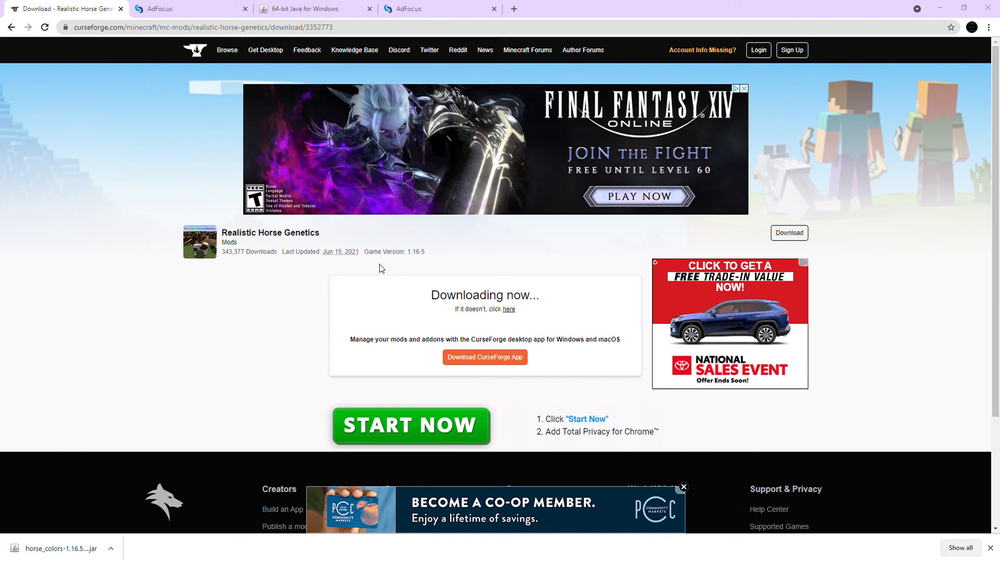
{"action": "mouse_move", "coordinate": [428, 225]}
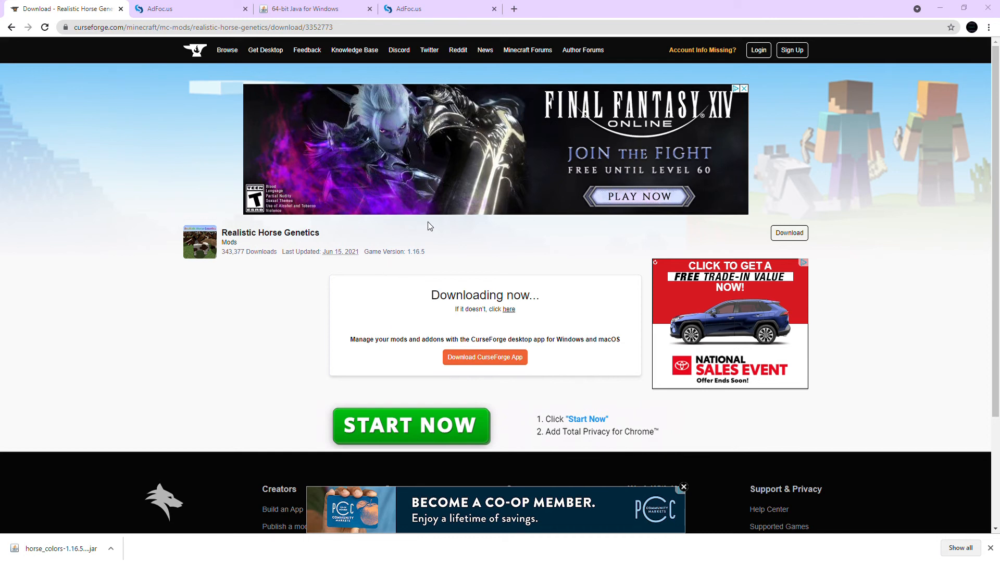
{"action": "mouse_move", "coordinate": [426, 276]}
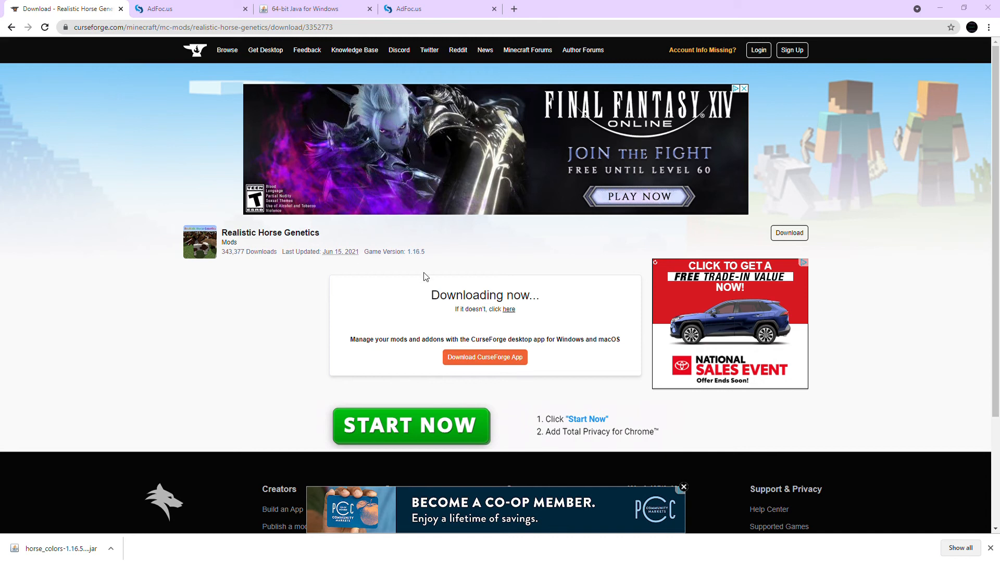
{"action": "mouse_move", "coordinate": [606, 398]}
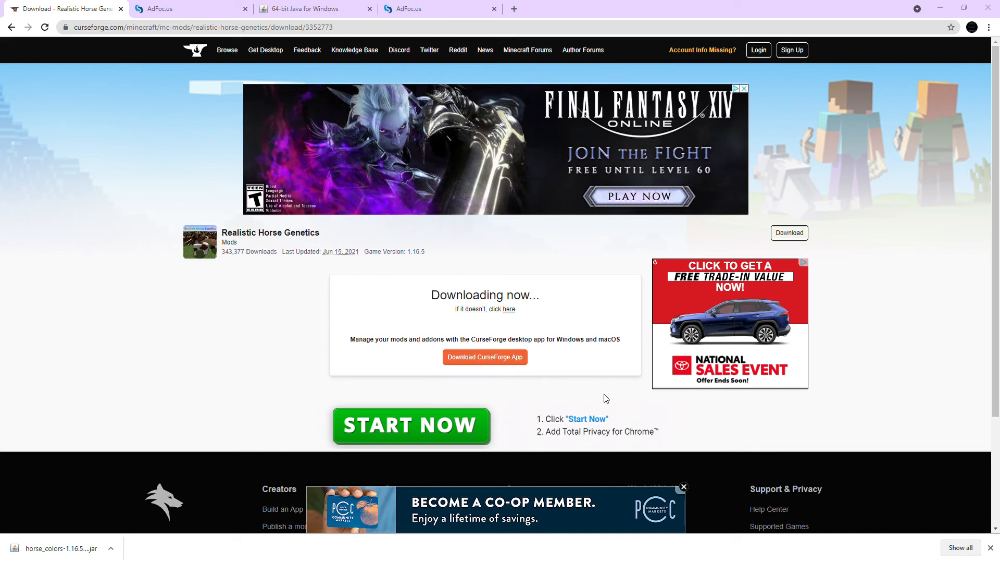
{"action": "mouse_move", "coordinate": [9, 212]}
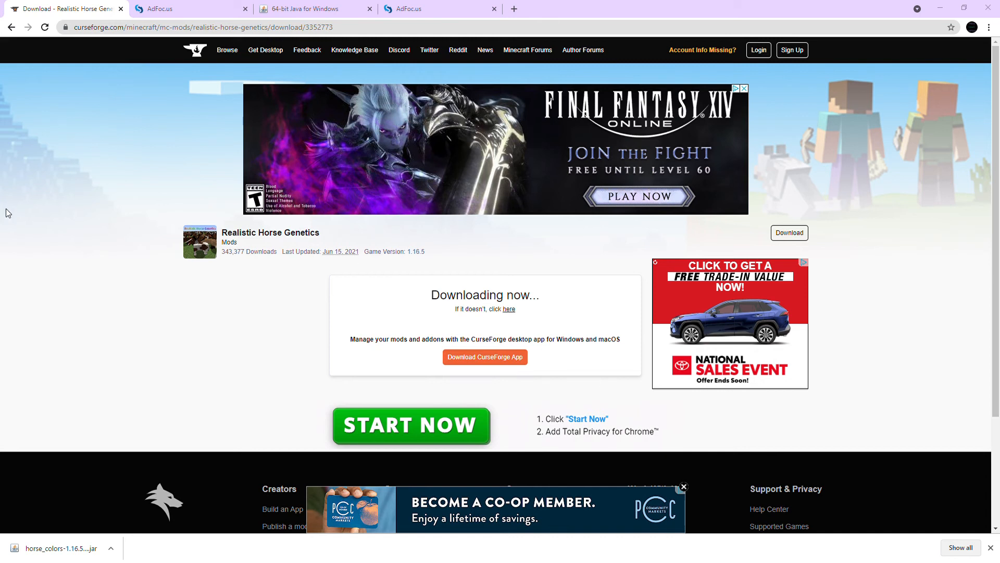
{"action": "mouse_move", "coordinate": [171, 291]}
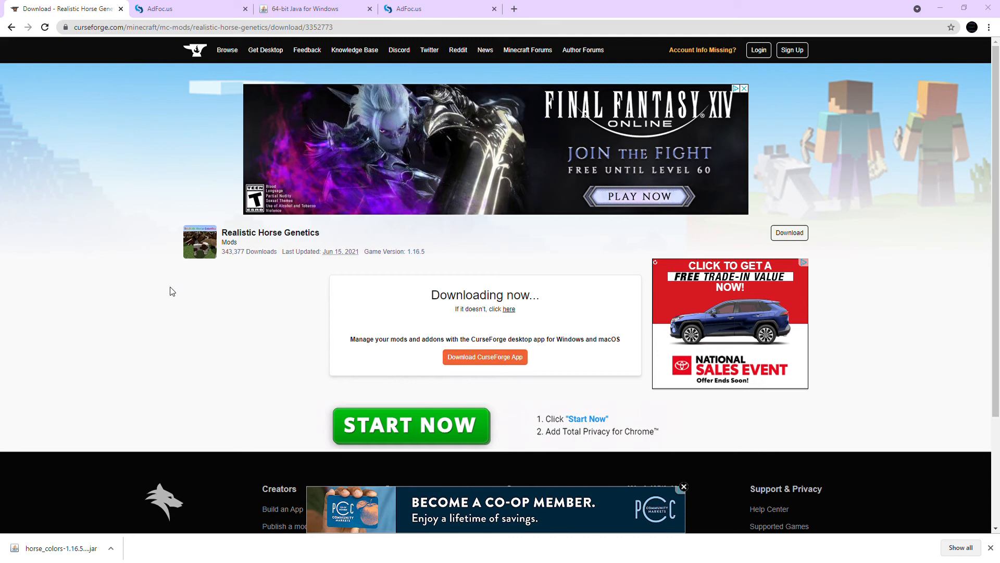
{"action": "mouse_move", "coordinate": [966, 5]}
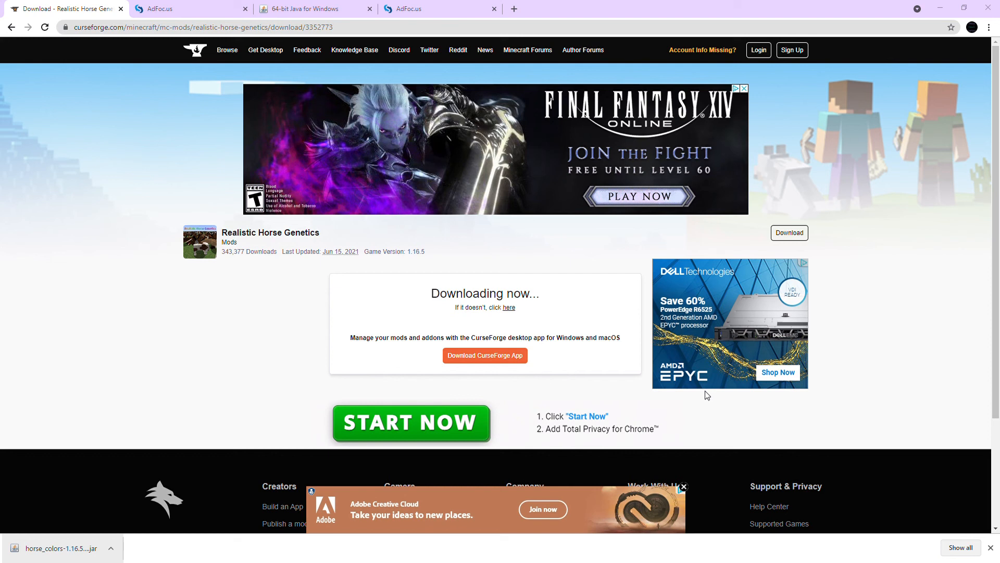
{"action": "mouse_move", "coordinate": [963, 409]}
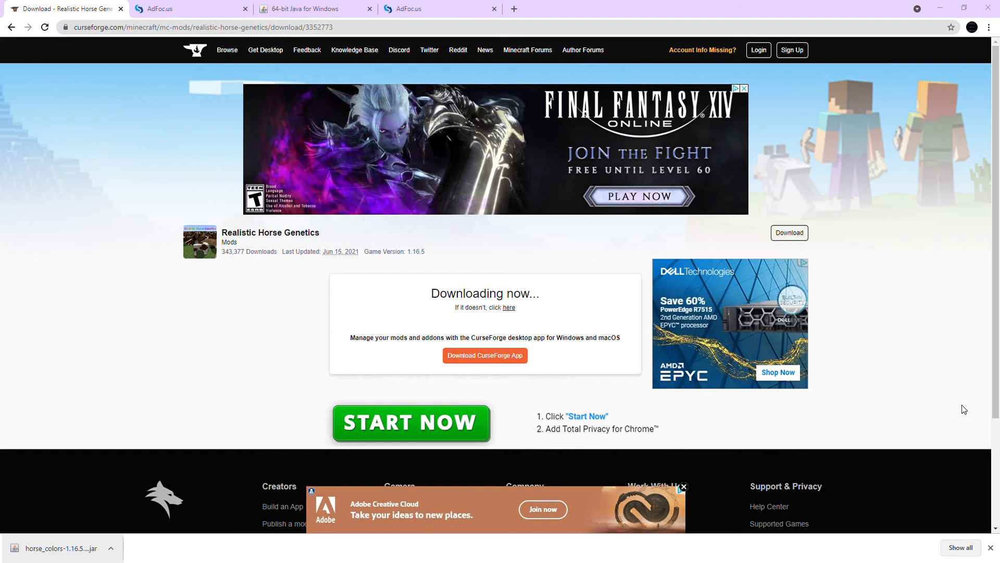
{"action": "mouse_move", "coordinate": [986, 381]}
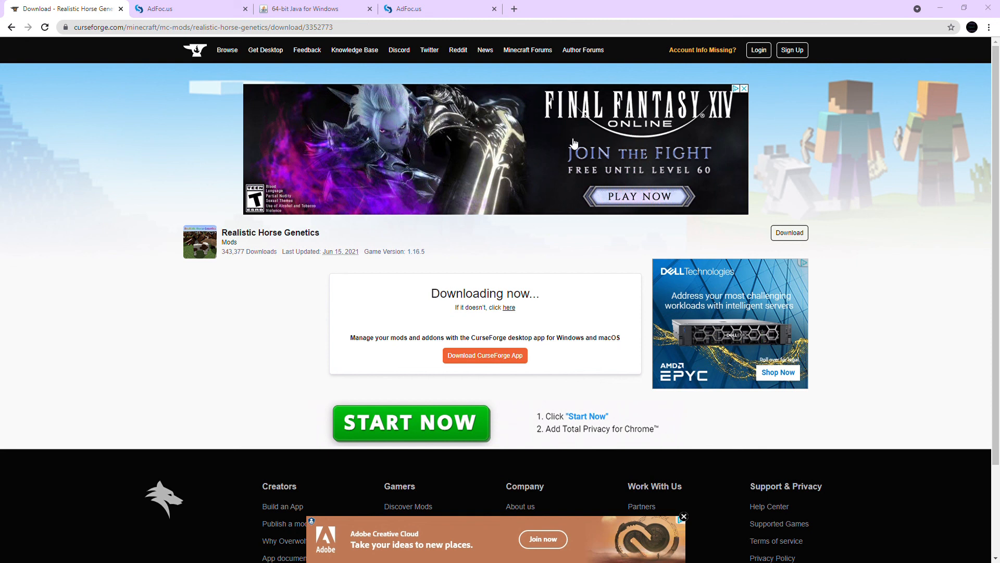
{"action": "mouse_move", "coordinate": [527, 100]}
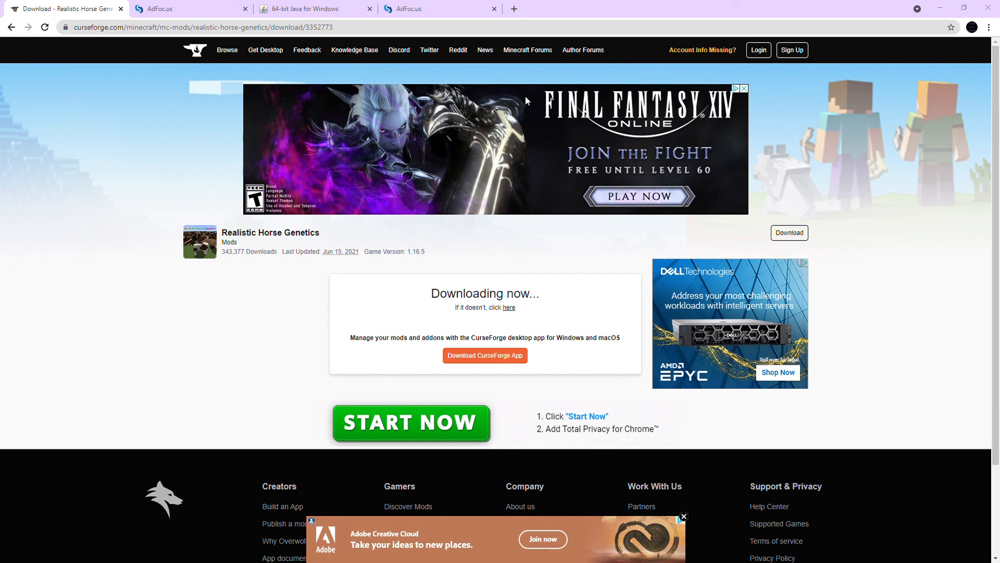
{"action": "mouse_move", "coordinate": [714, 156]}
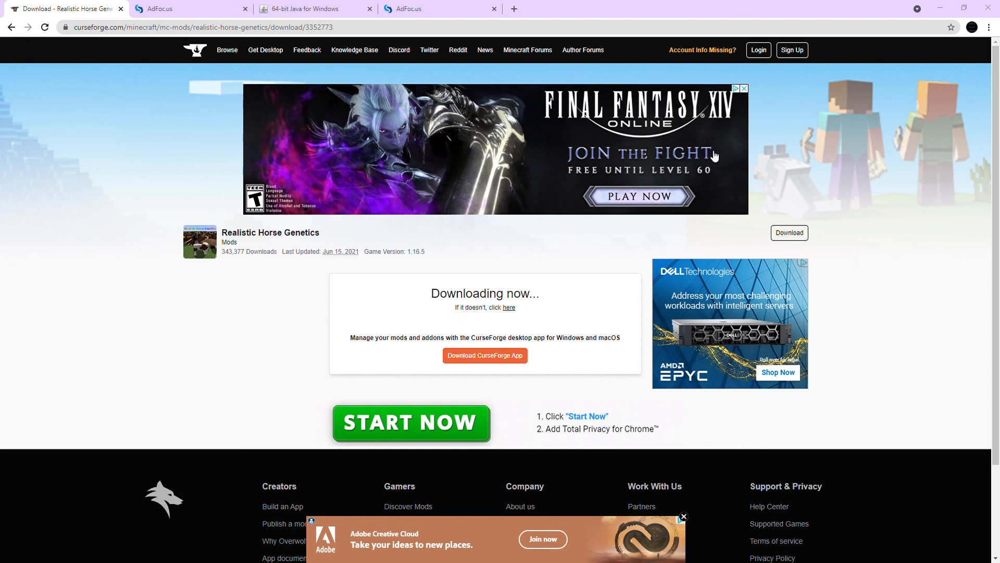
{"action": "mouse_move", "coordinate": [608, 364]}
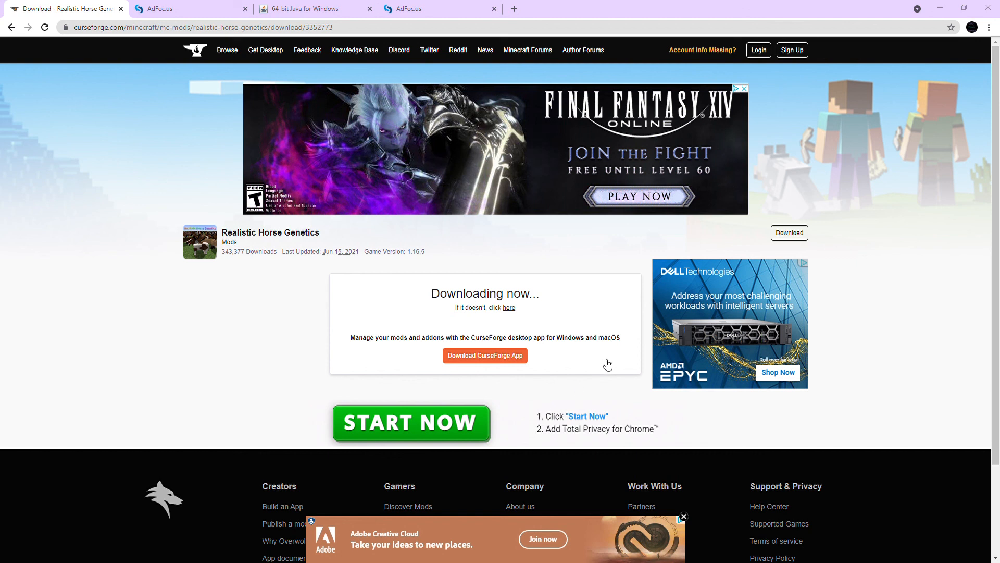
{"action": "mouse_move", "coordinate": [605, 363]}
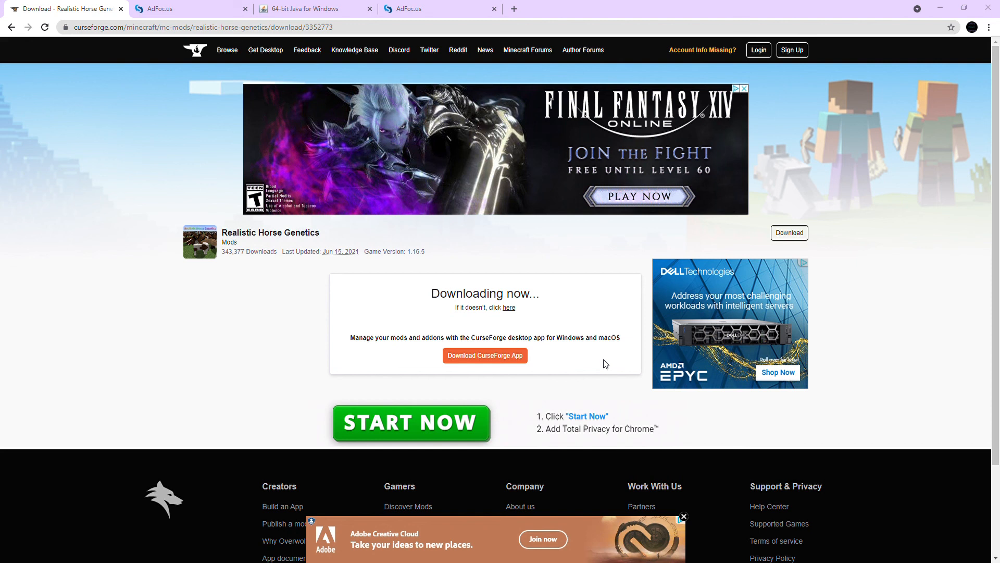
{"action": "mouse_move", "coordinate": [646, 205]}
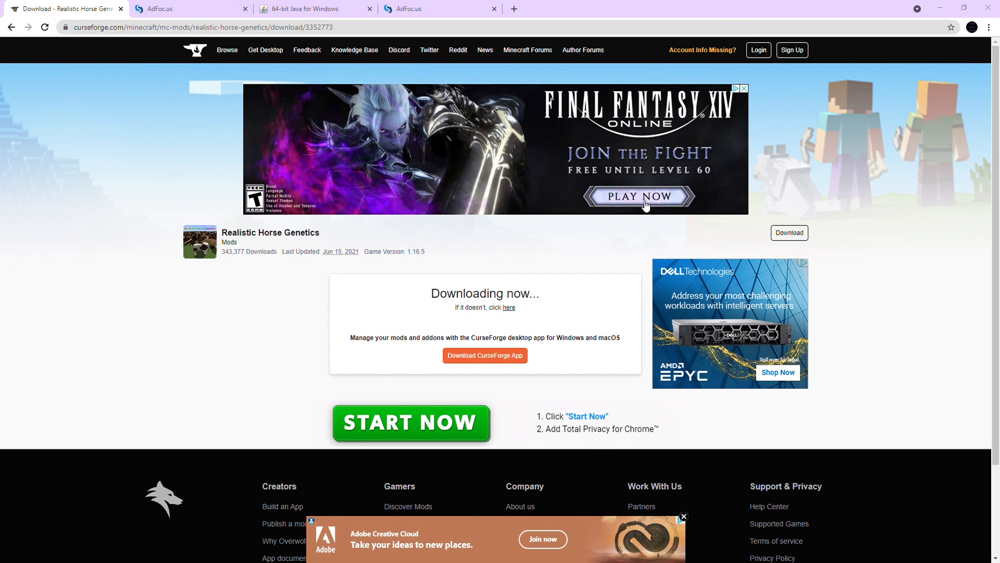
{"action": "mouse_move", "coordinate": [699, 217]}
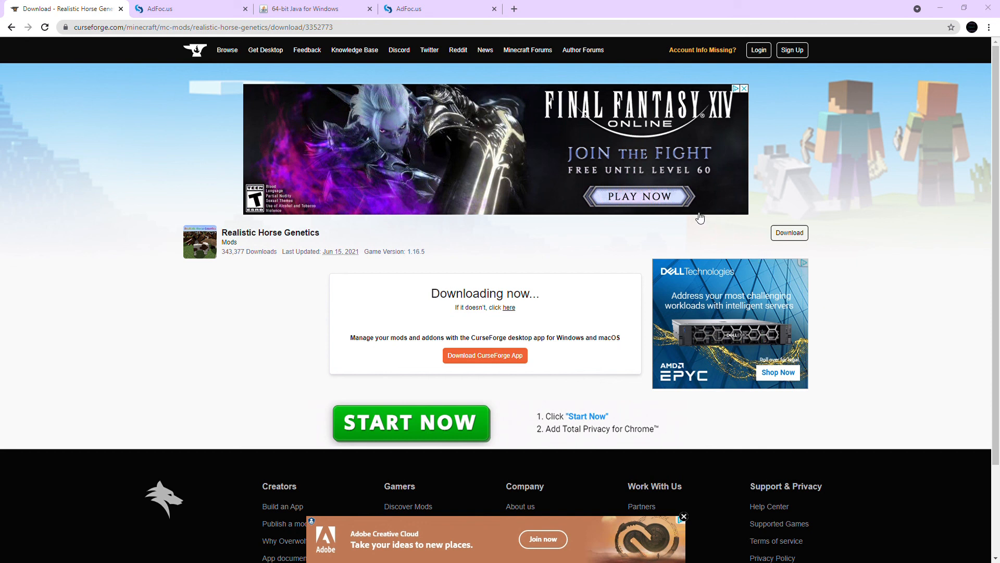
{"action": "mouse_move", "coordinate": [642, 154]}
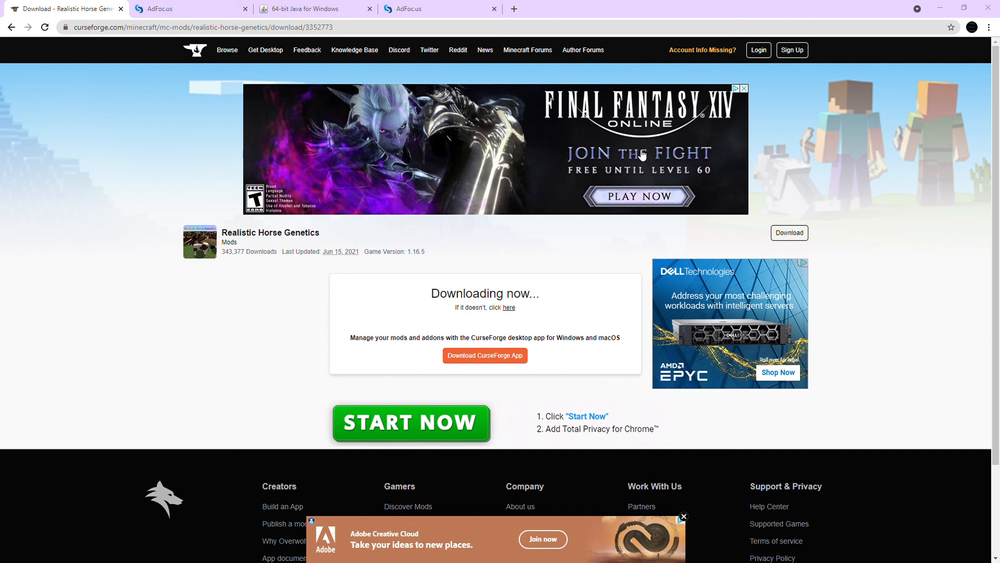
{"action": "mouse_move", "coordinate": [707, 440]}
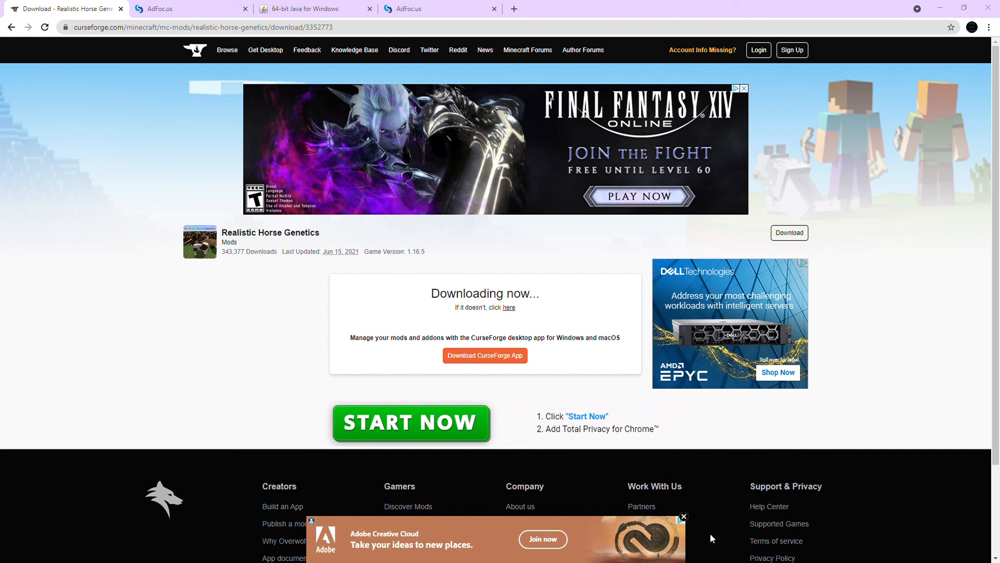
{"action": "mouse_move", "coordinate": [946, 94]}
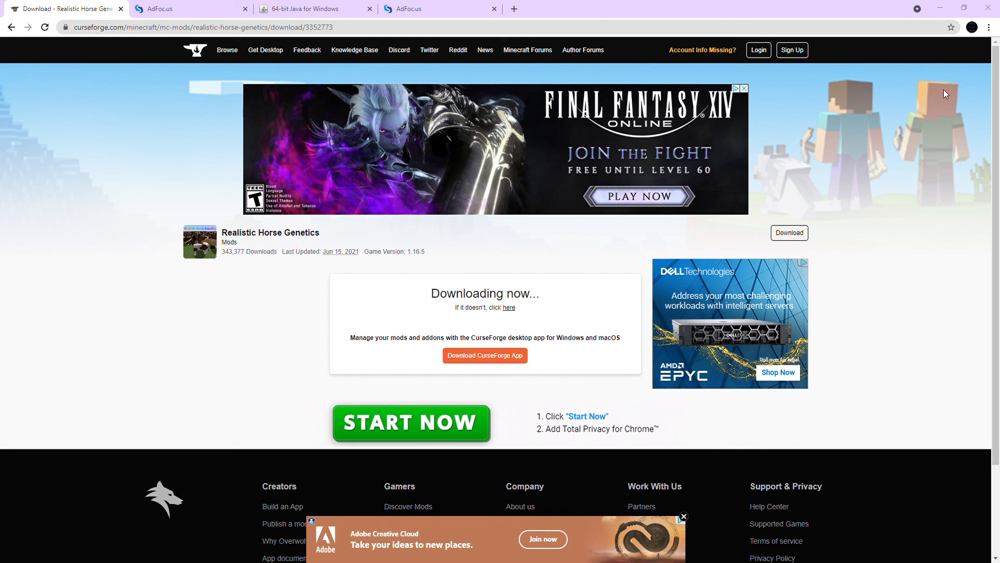